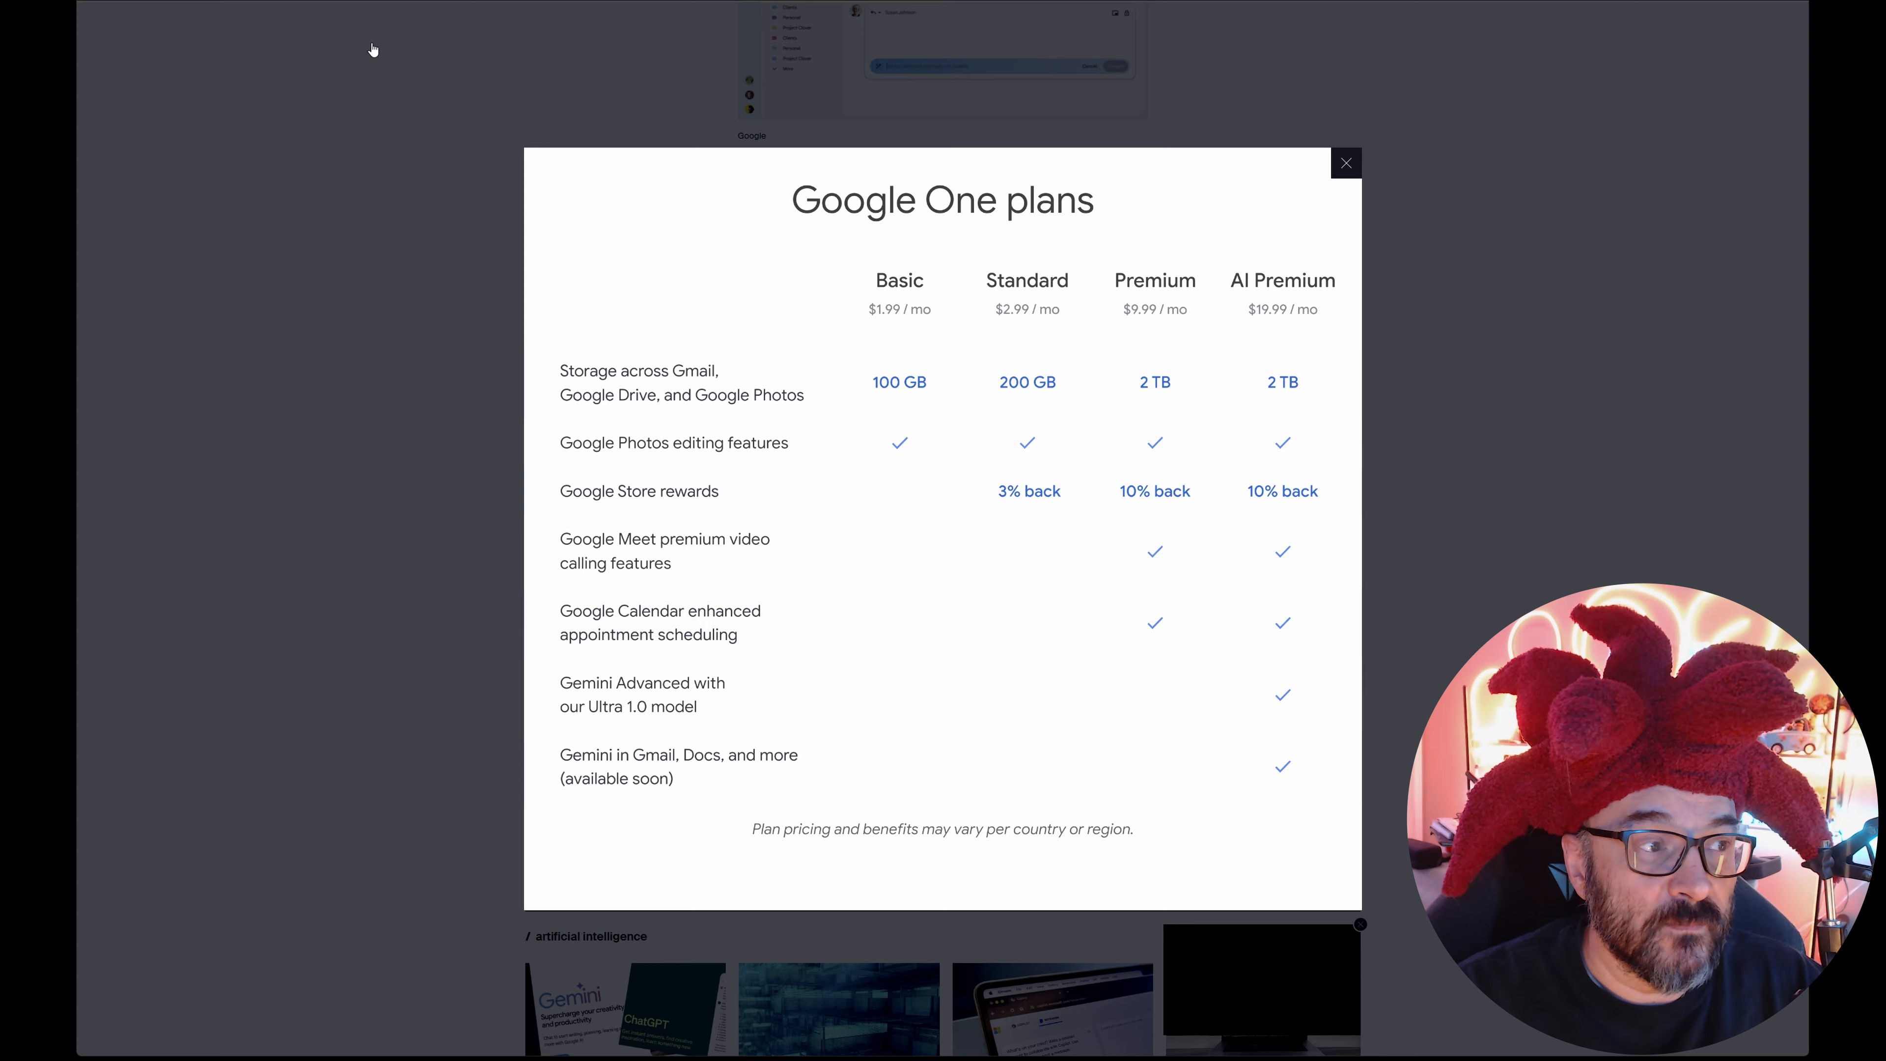
Dismiss the Google One plans comparison lightbox to keep reading the article
{"action": "left_click", "coordinate": [1344, 162]}
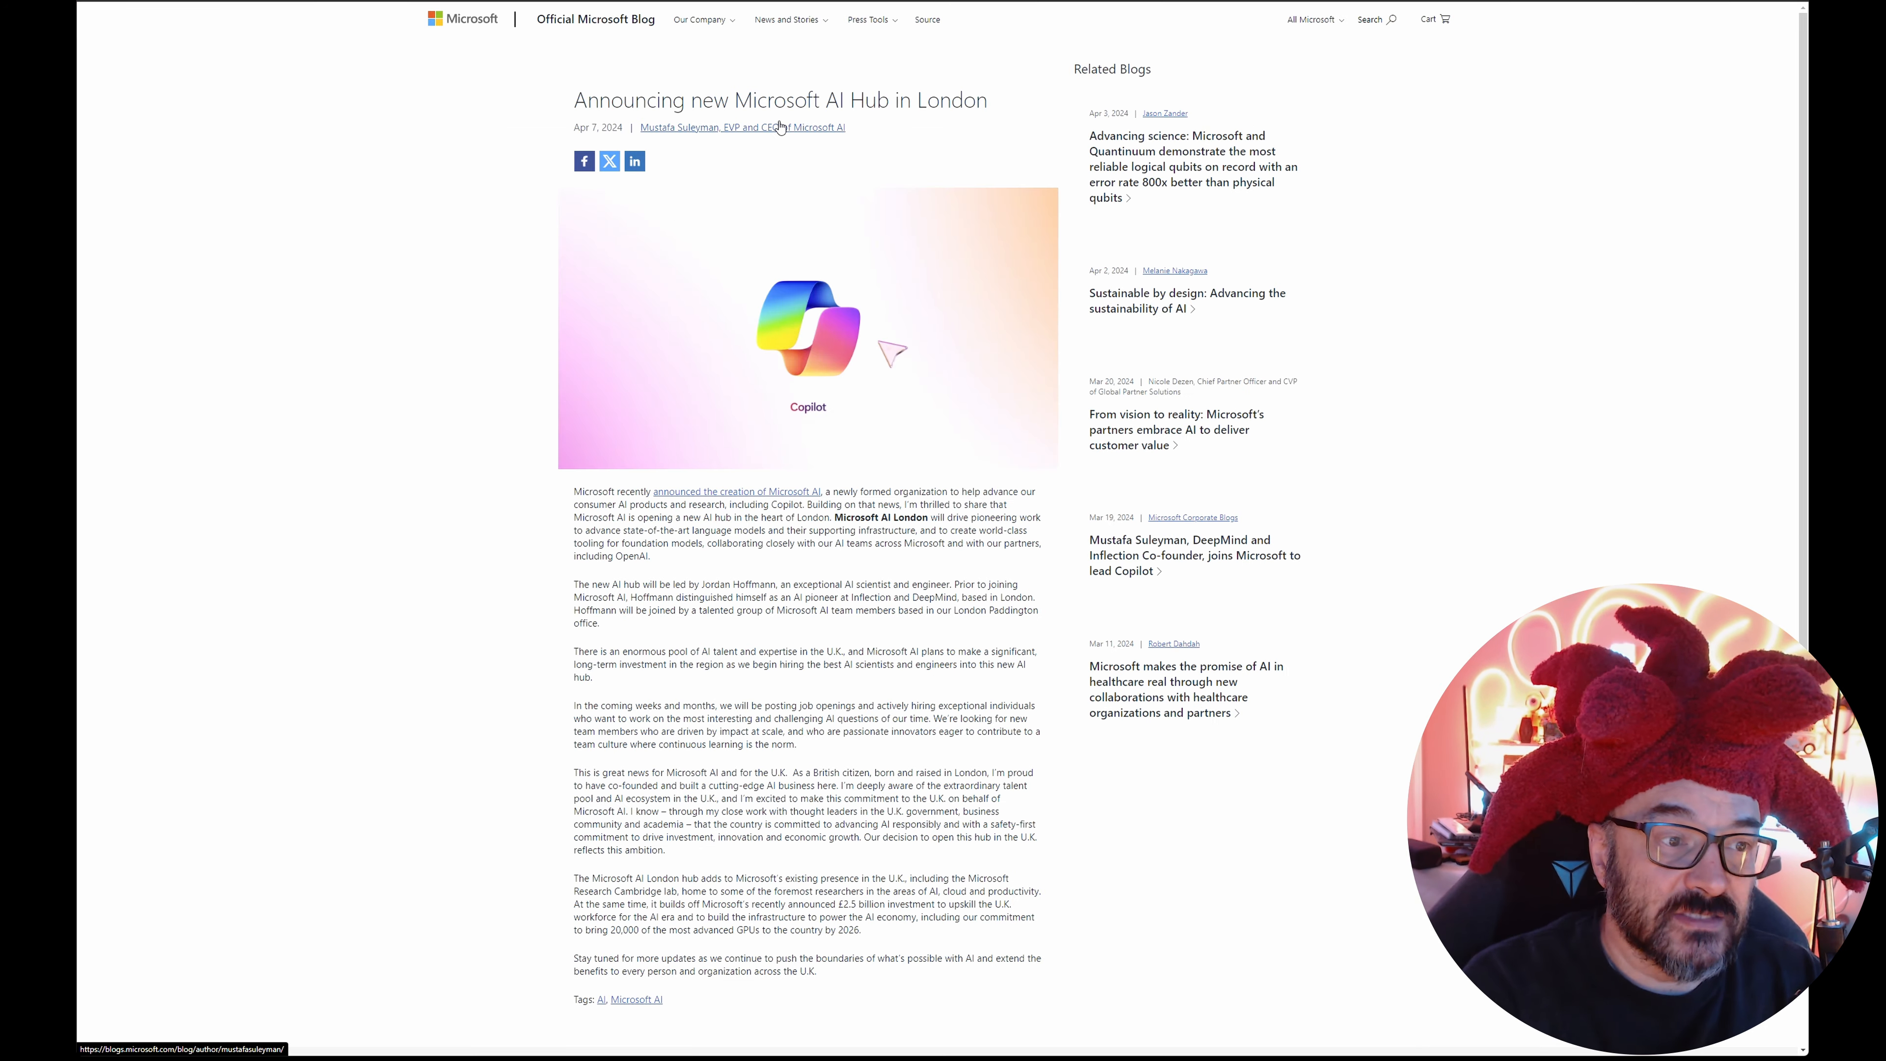
{"action": "mouse_move", "coordinate": [245, 314]}
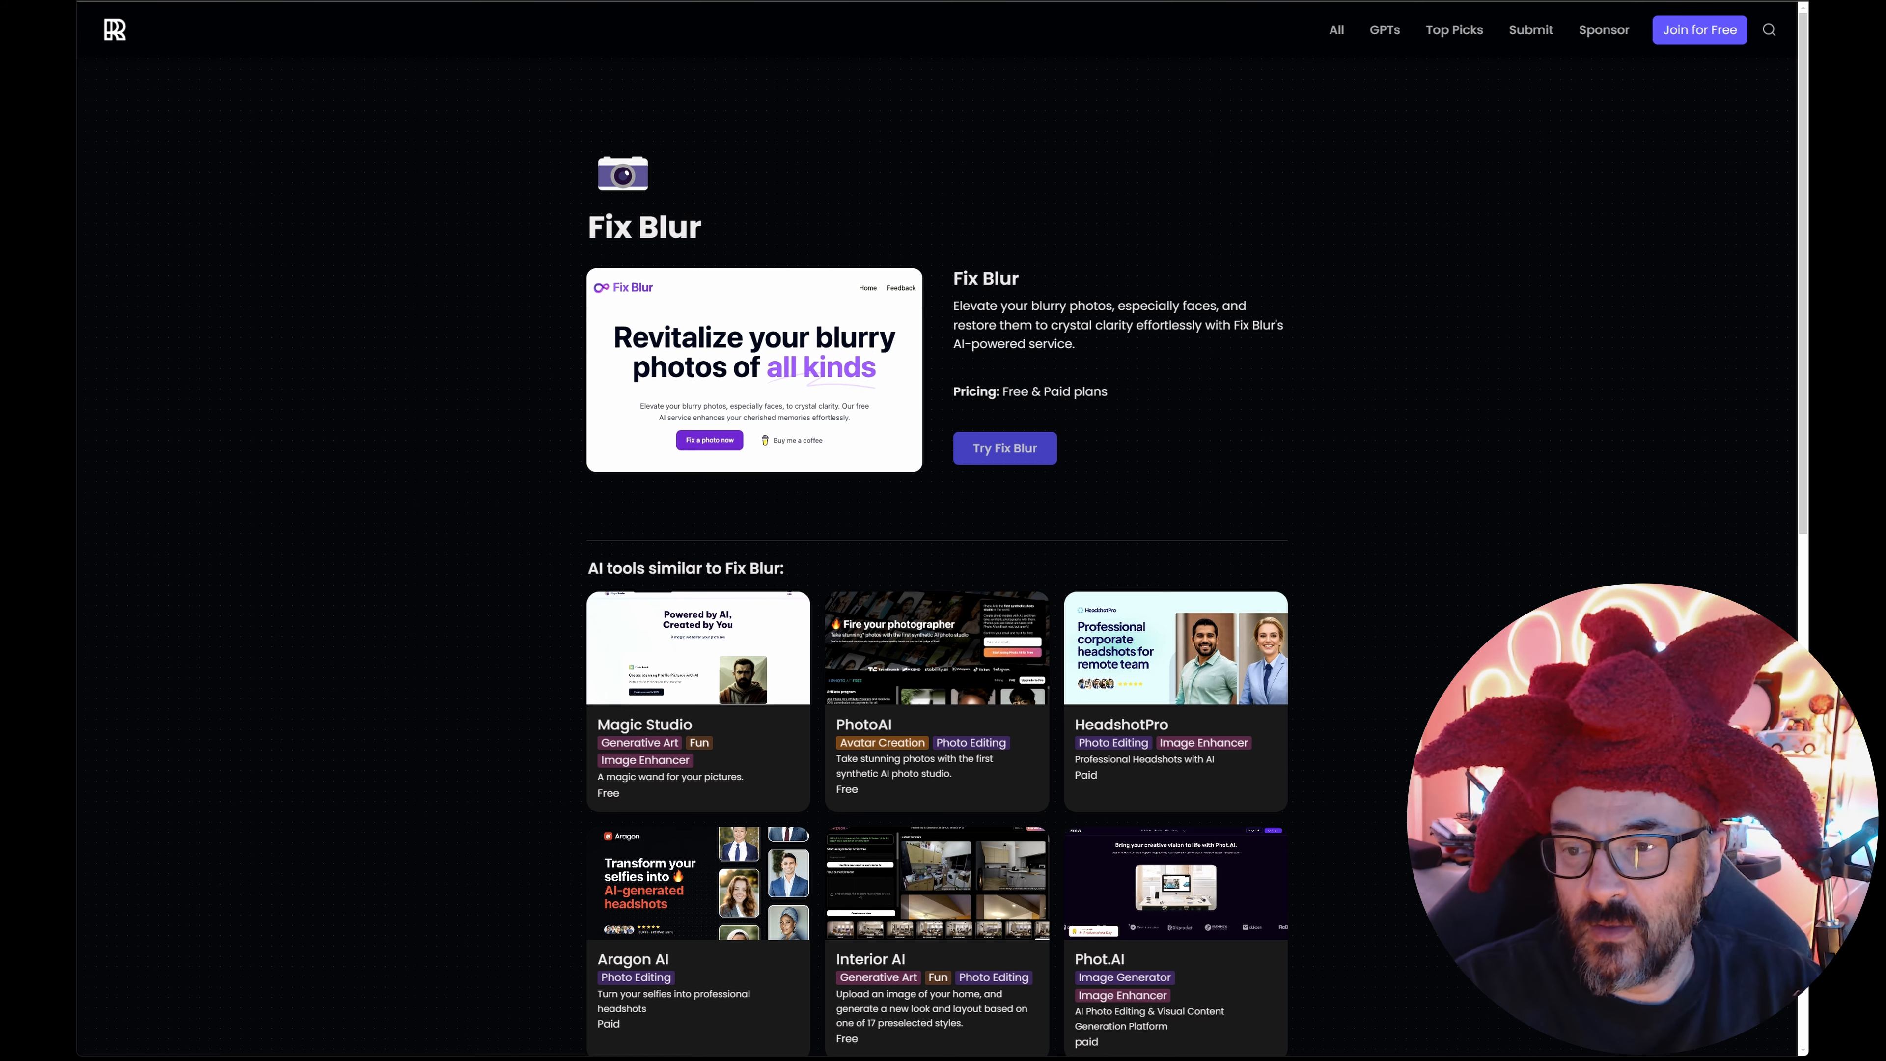
Open the Fix Blur tool entry from the AI tools directory listing
{"action": "left_click", "coordinate": [1002, 448]}
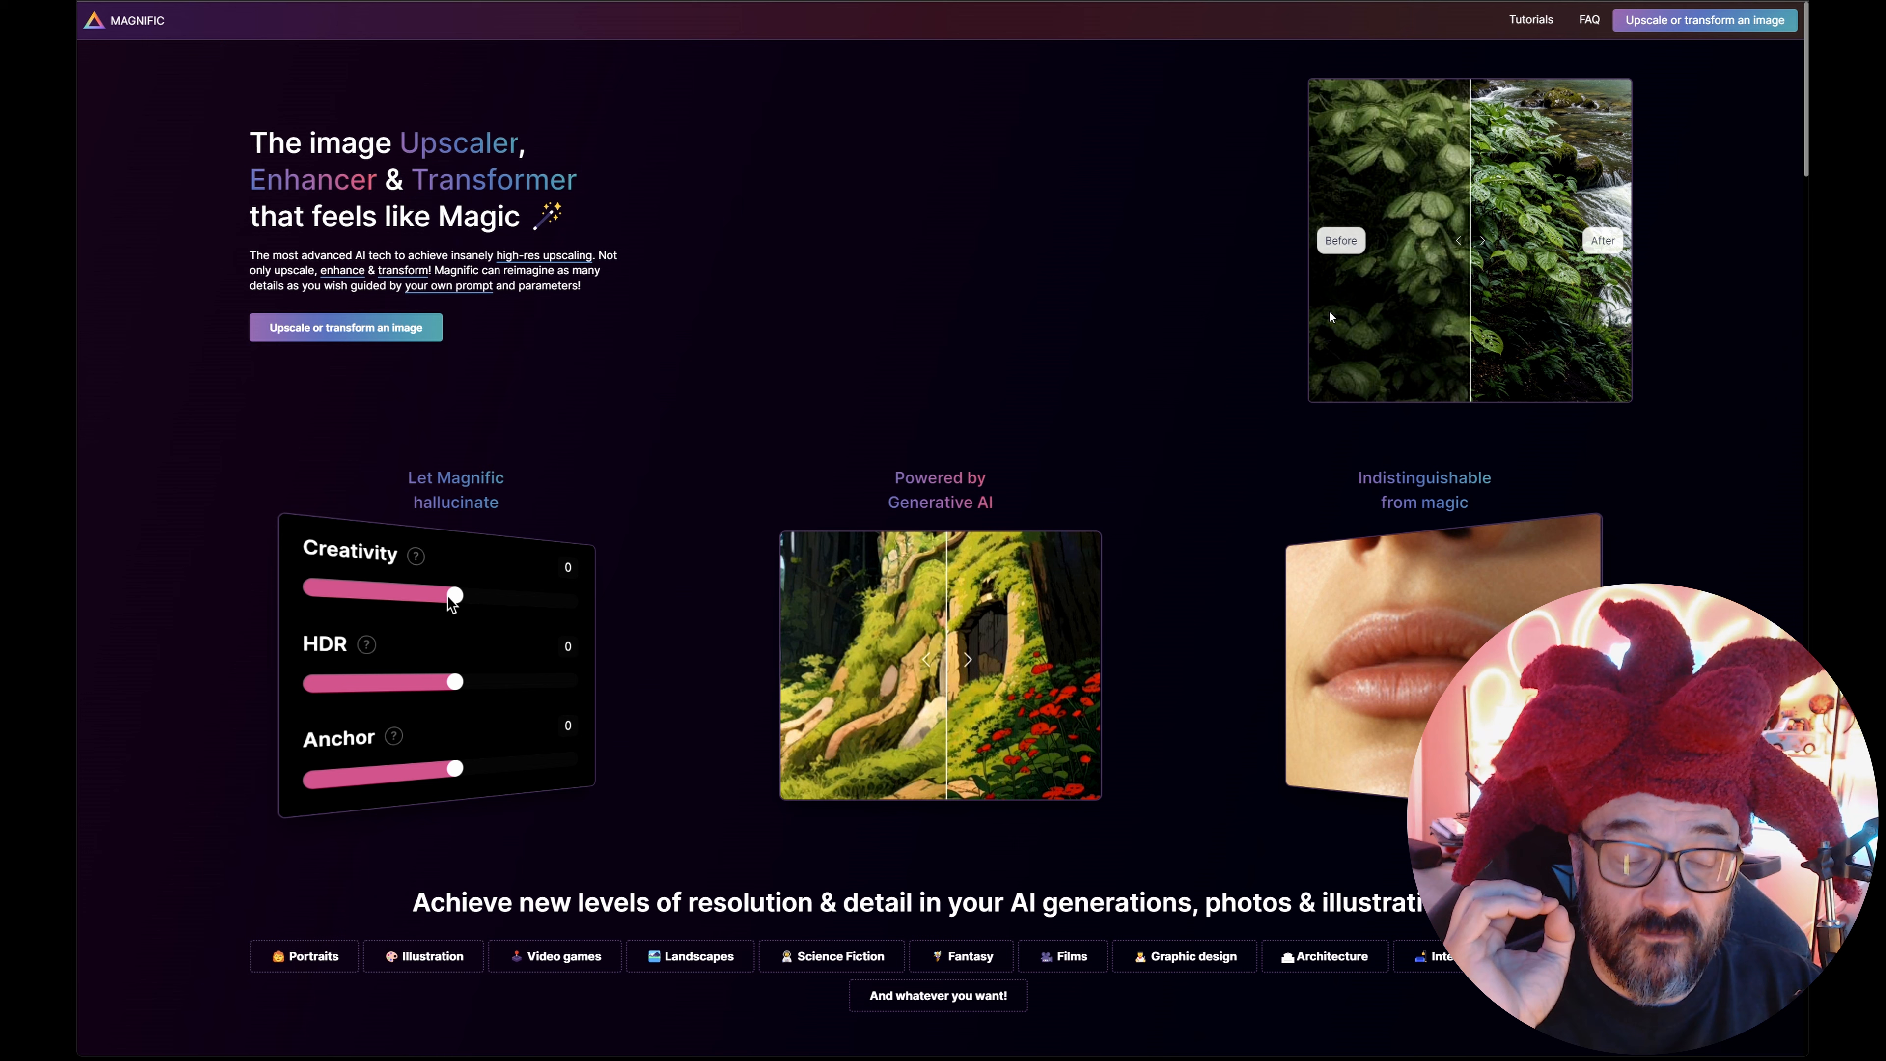
Drag the Magnific demo sliders to Creativity 7, HDR -4 and Anchor 3, then continue down the page
{"action": "left_click_drag", "start_coordinate": [455, 598], "coordinate": [537, 598]}
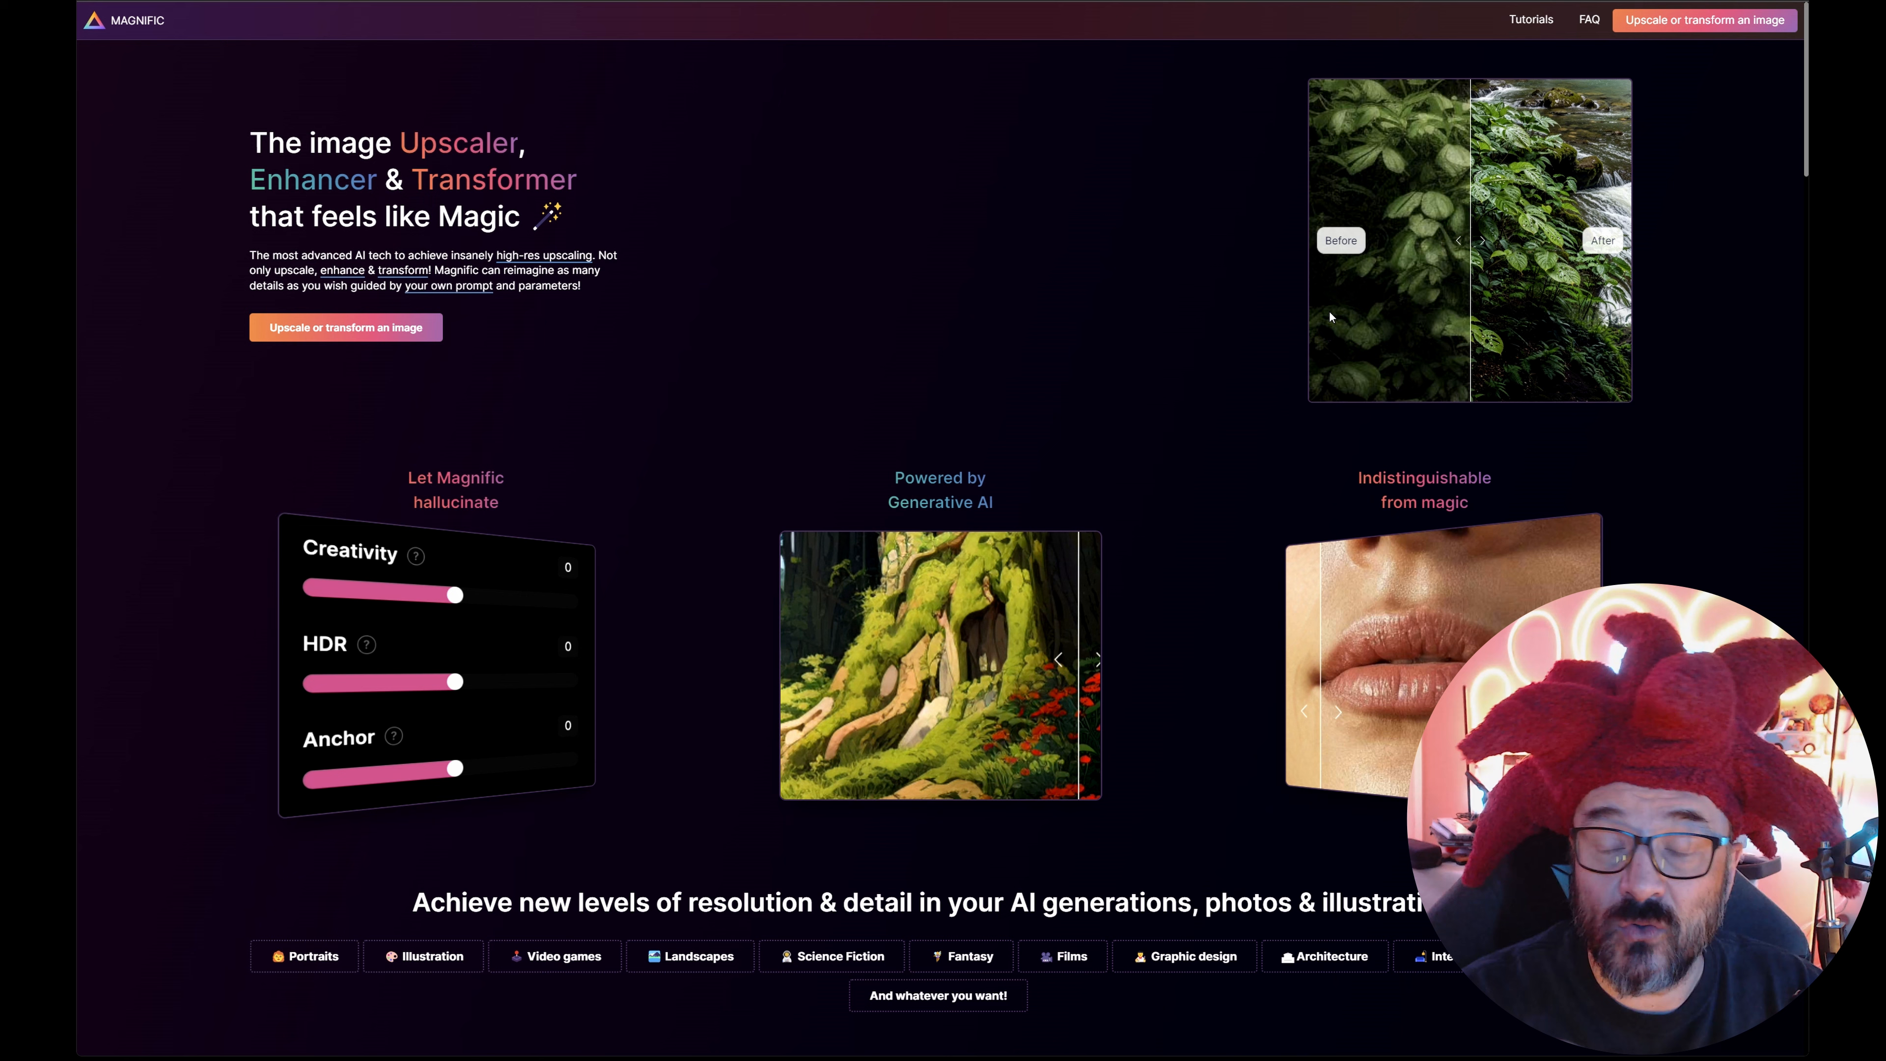
{"action": "left_click_drag", "start_coordinate": [445, 593], "coordinate": [527, 599]}
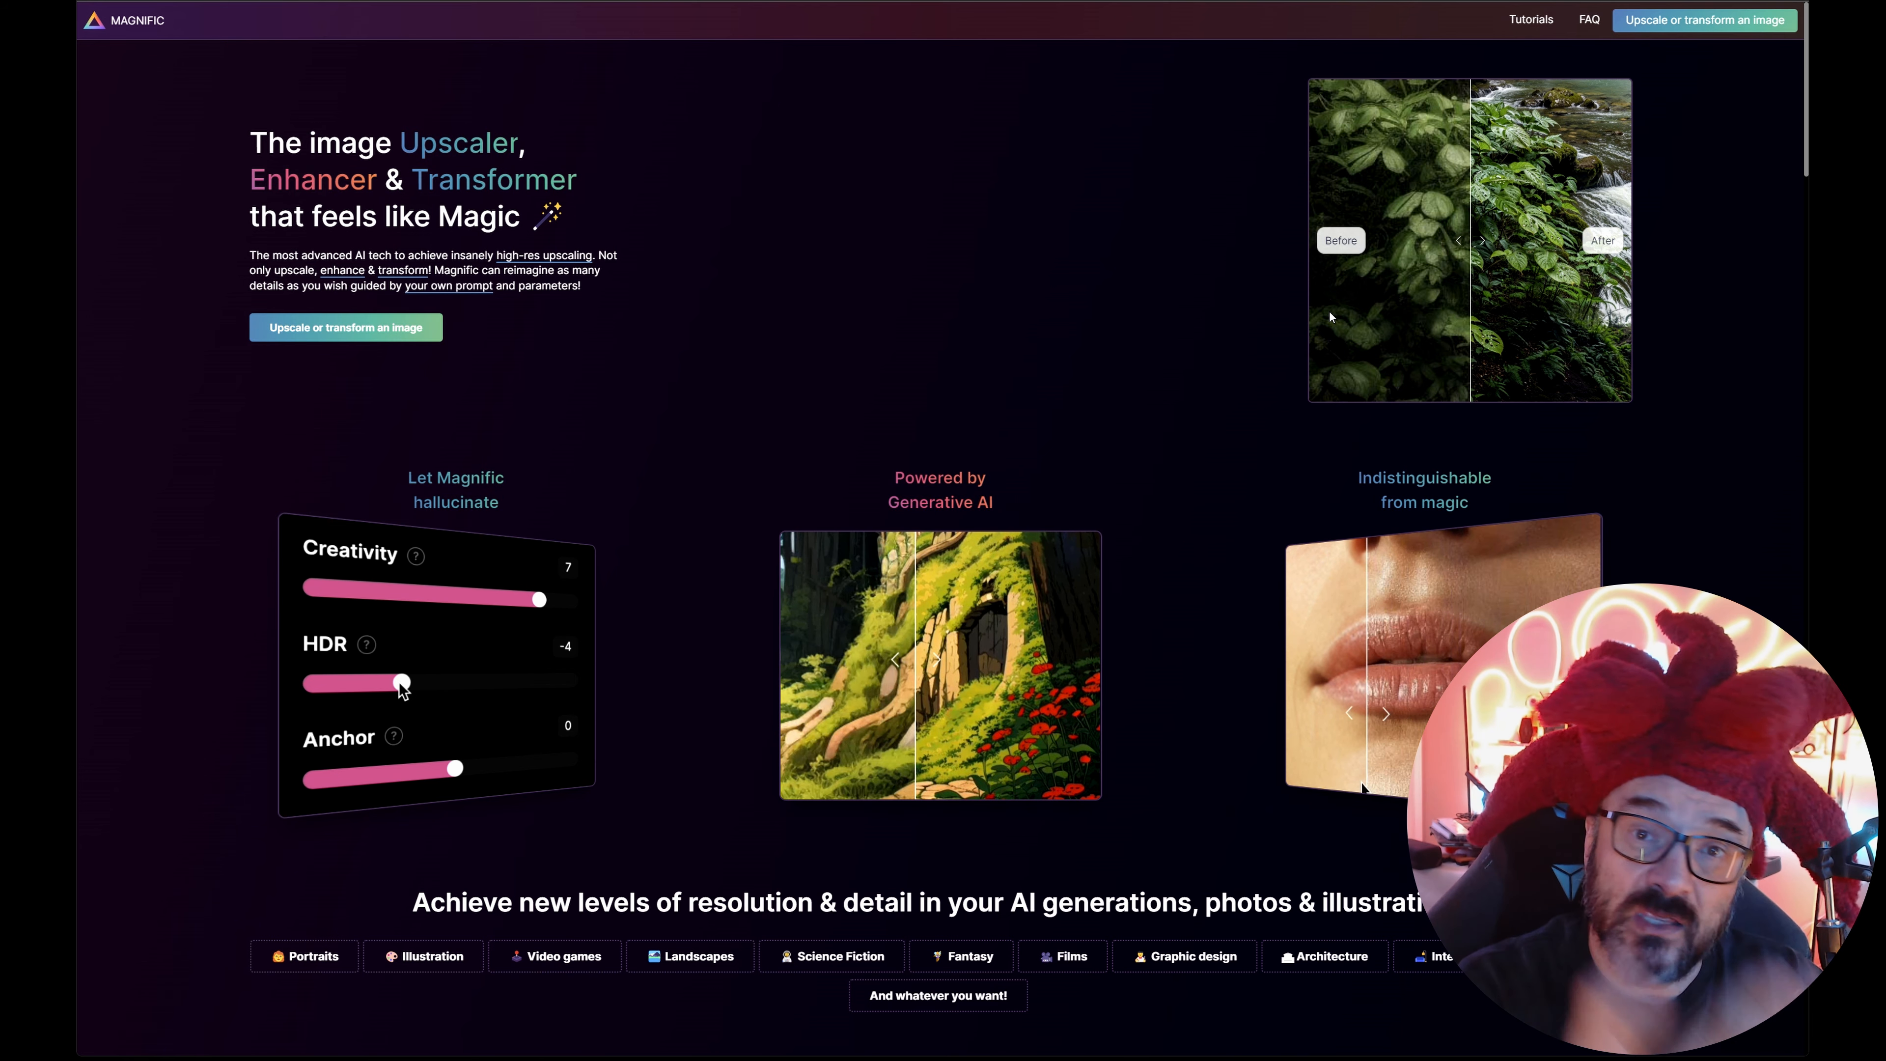
{"action": "left_click_drag", "start_coordinate": [448, 767], "coordinate": [518, 767]}
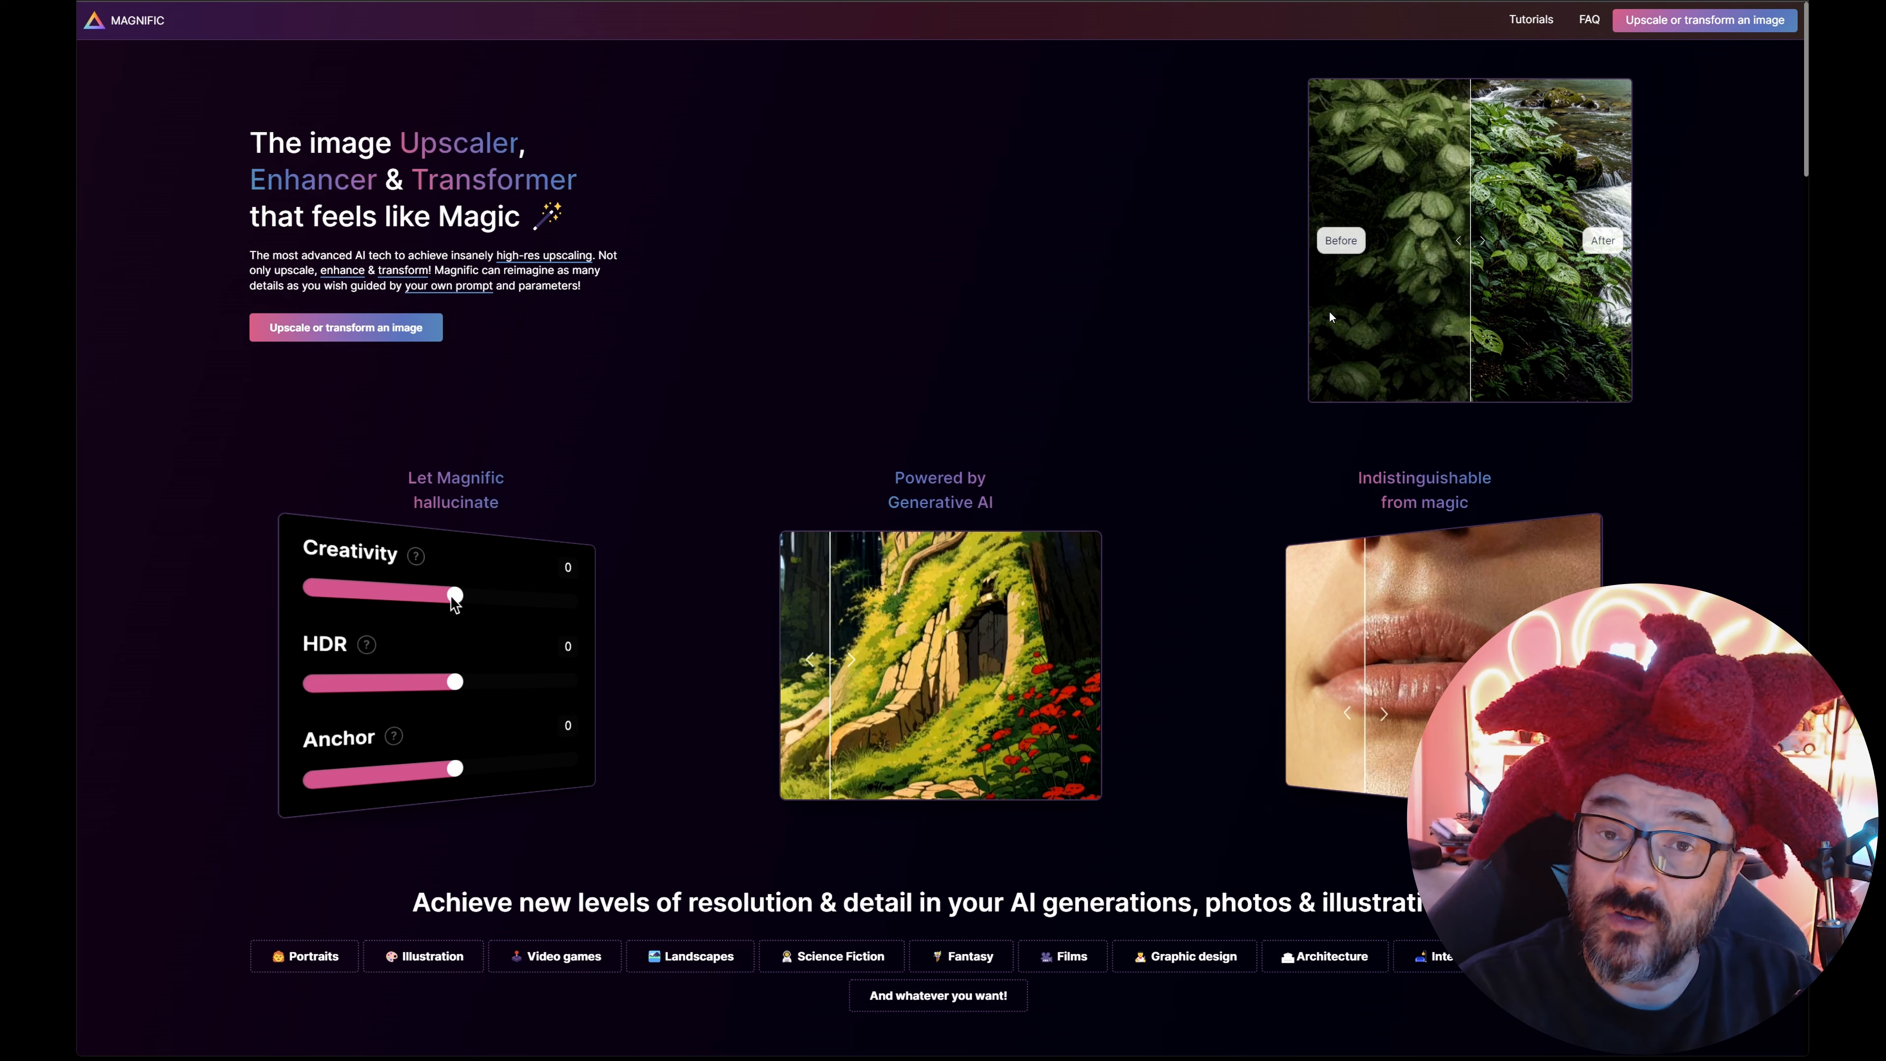
{"action": "left_click_drag", "start_coordinate": [455, 598], "coordinate": [537, 598]}
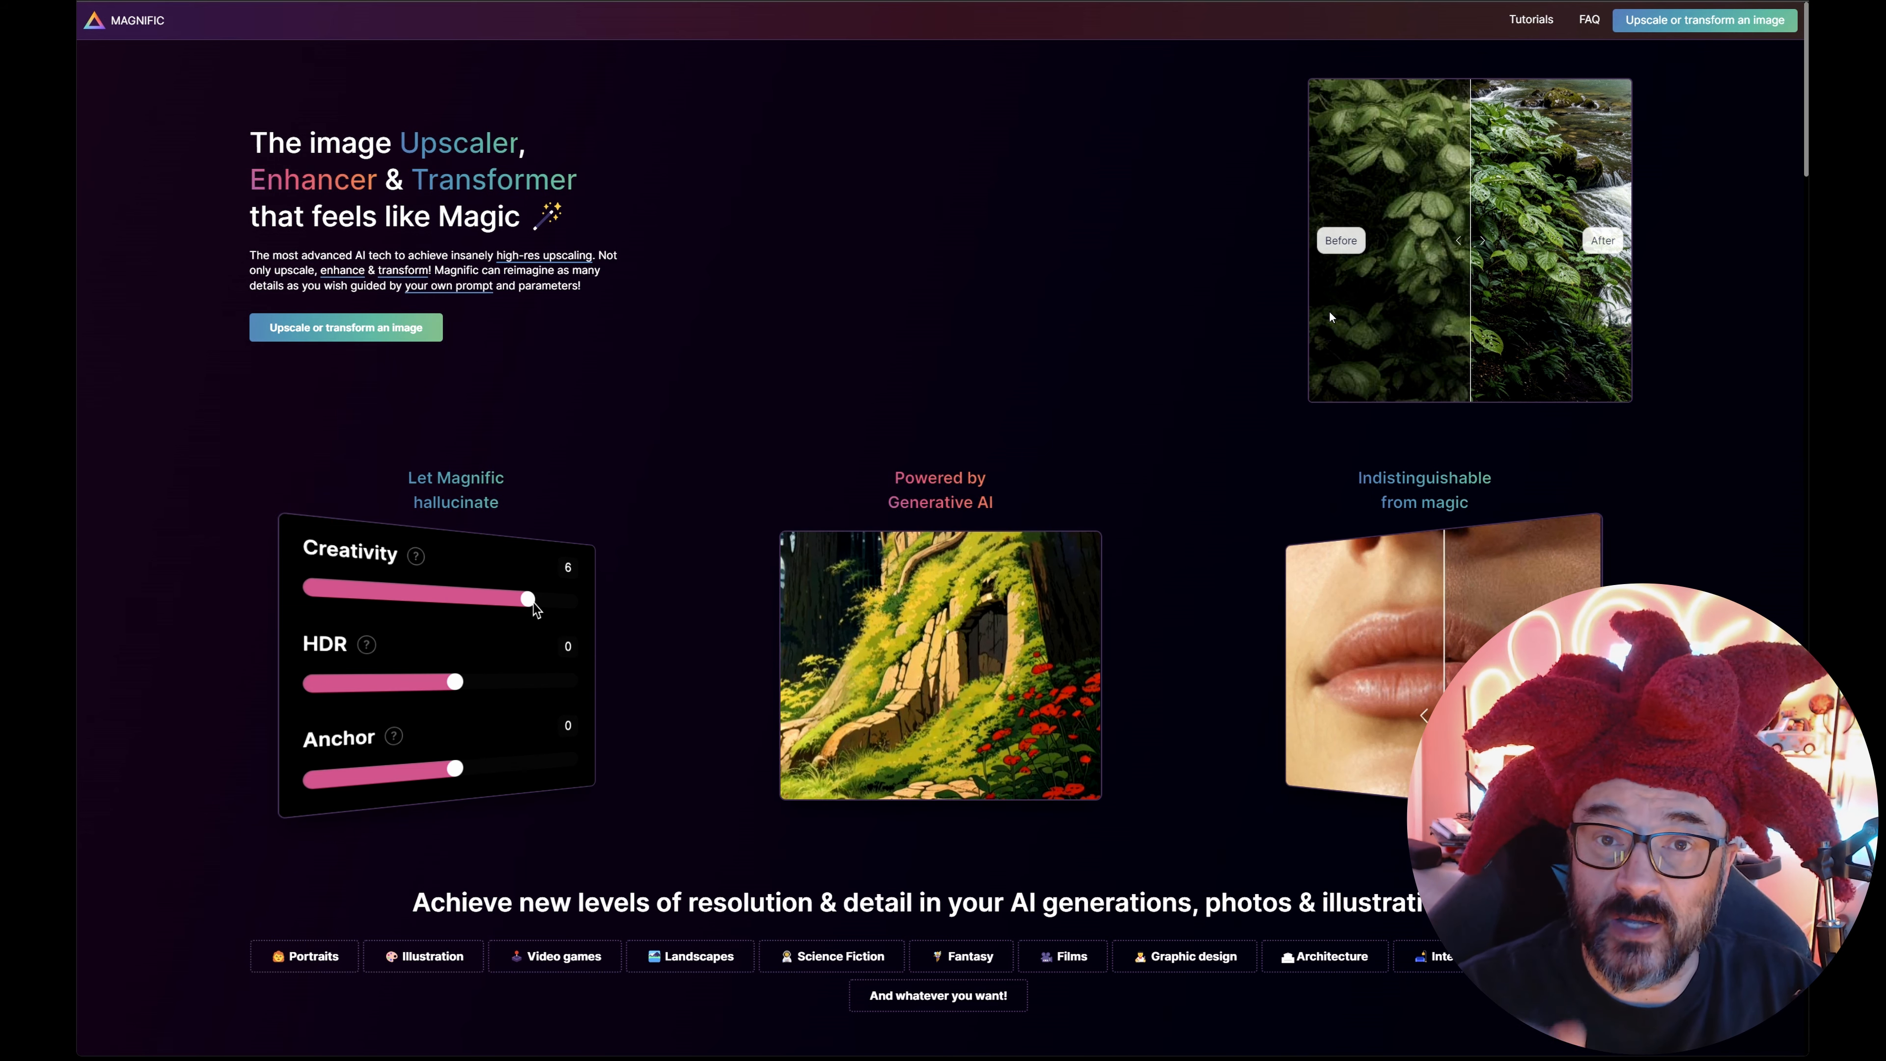
{"action": "left_click_drag", "start_coordinate": [454, 682], "coordinate": [401, 682]}
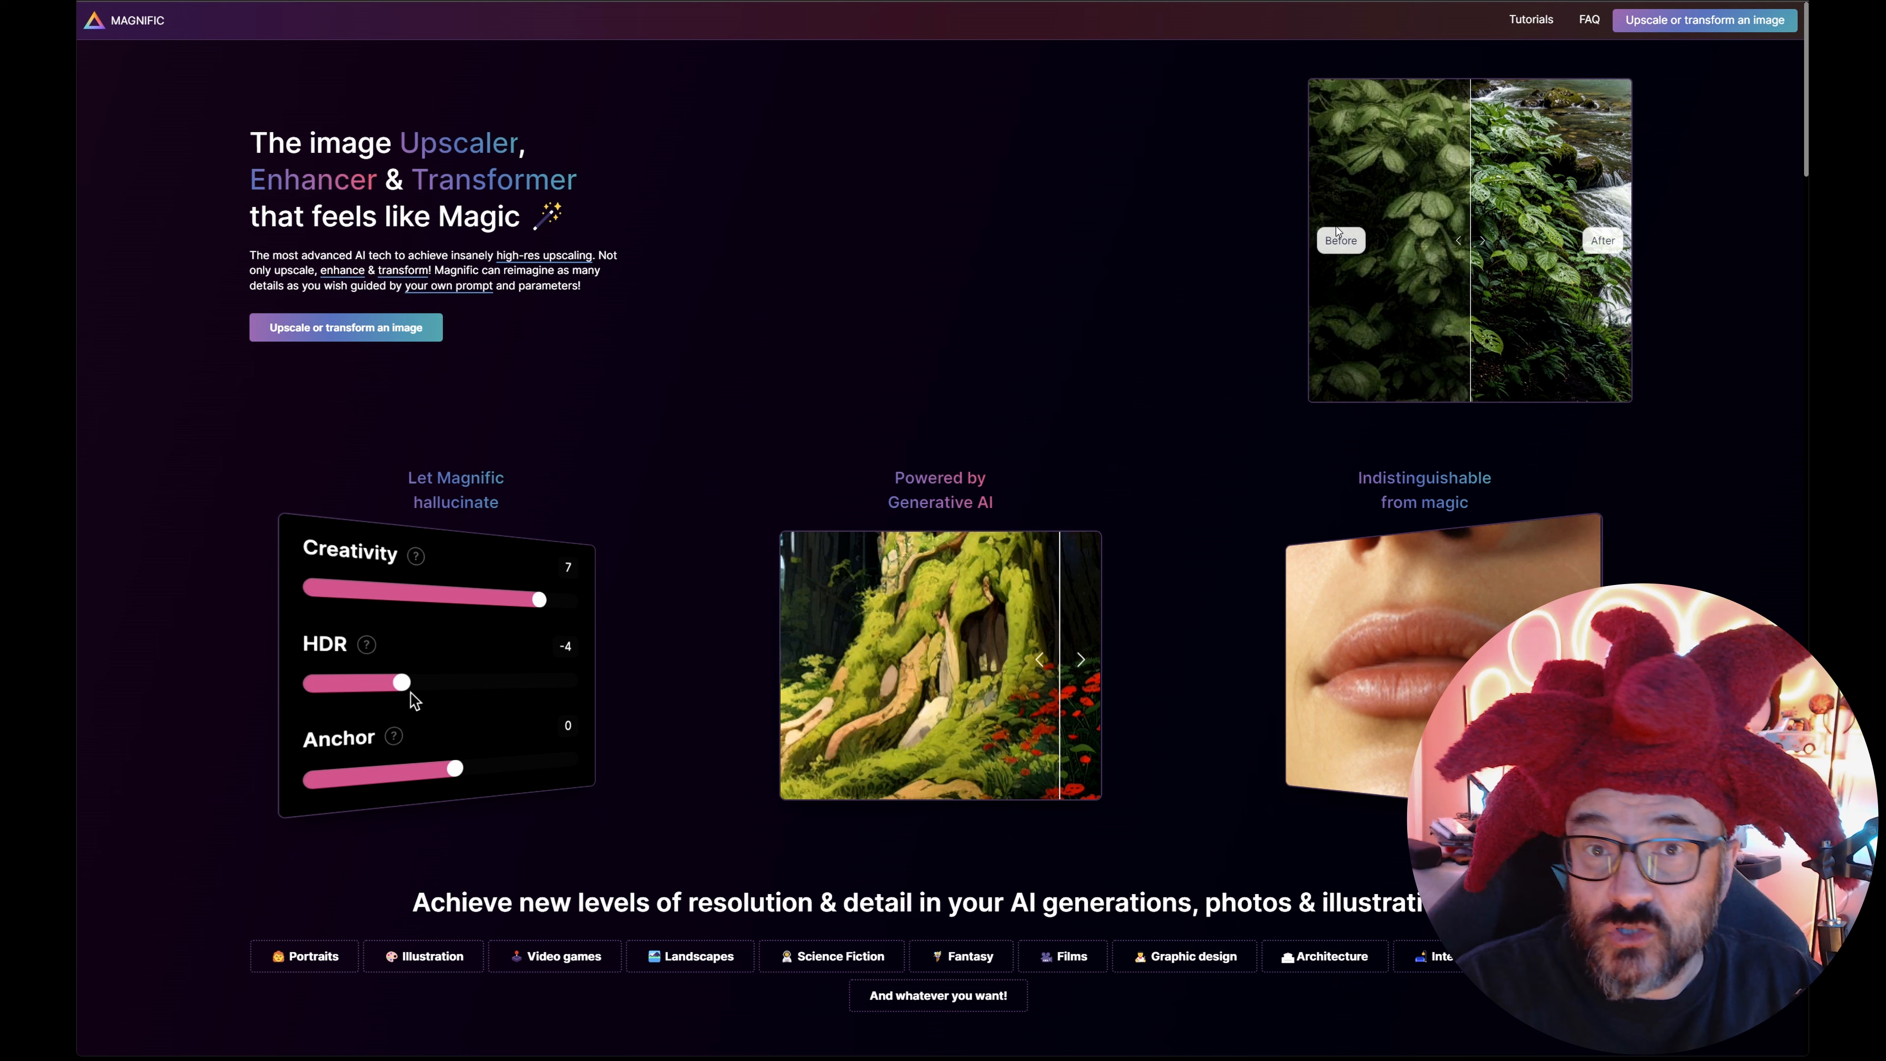
{"action": "left_click_drag", "start_coordinate": [451, 768], "coordinate": [518, 768]}
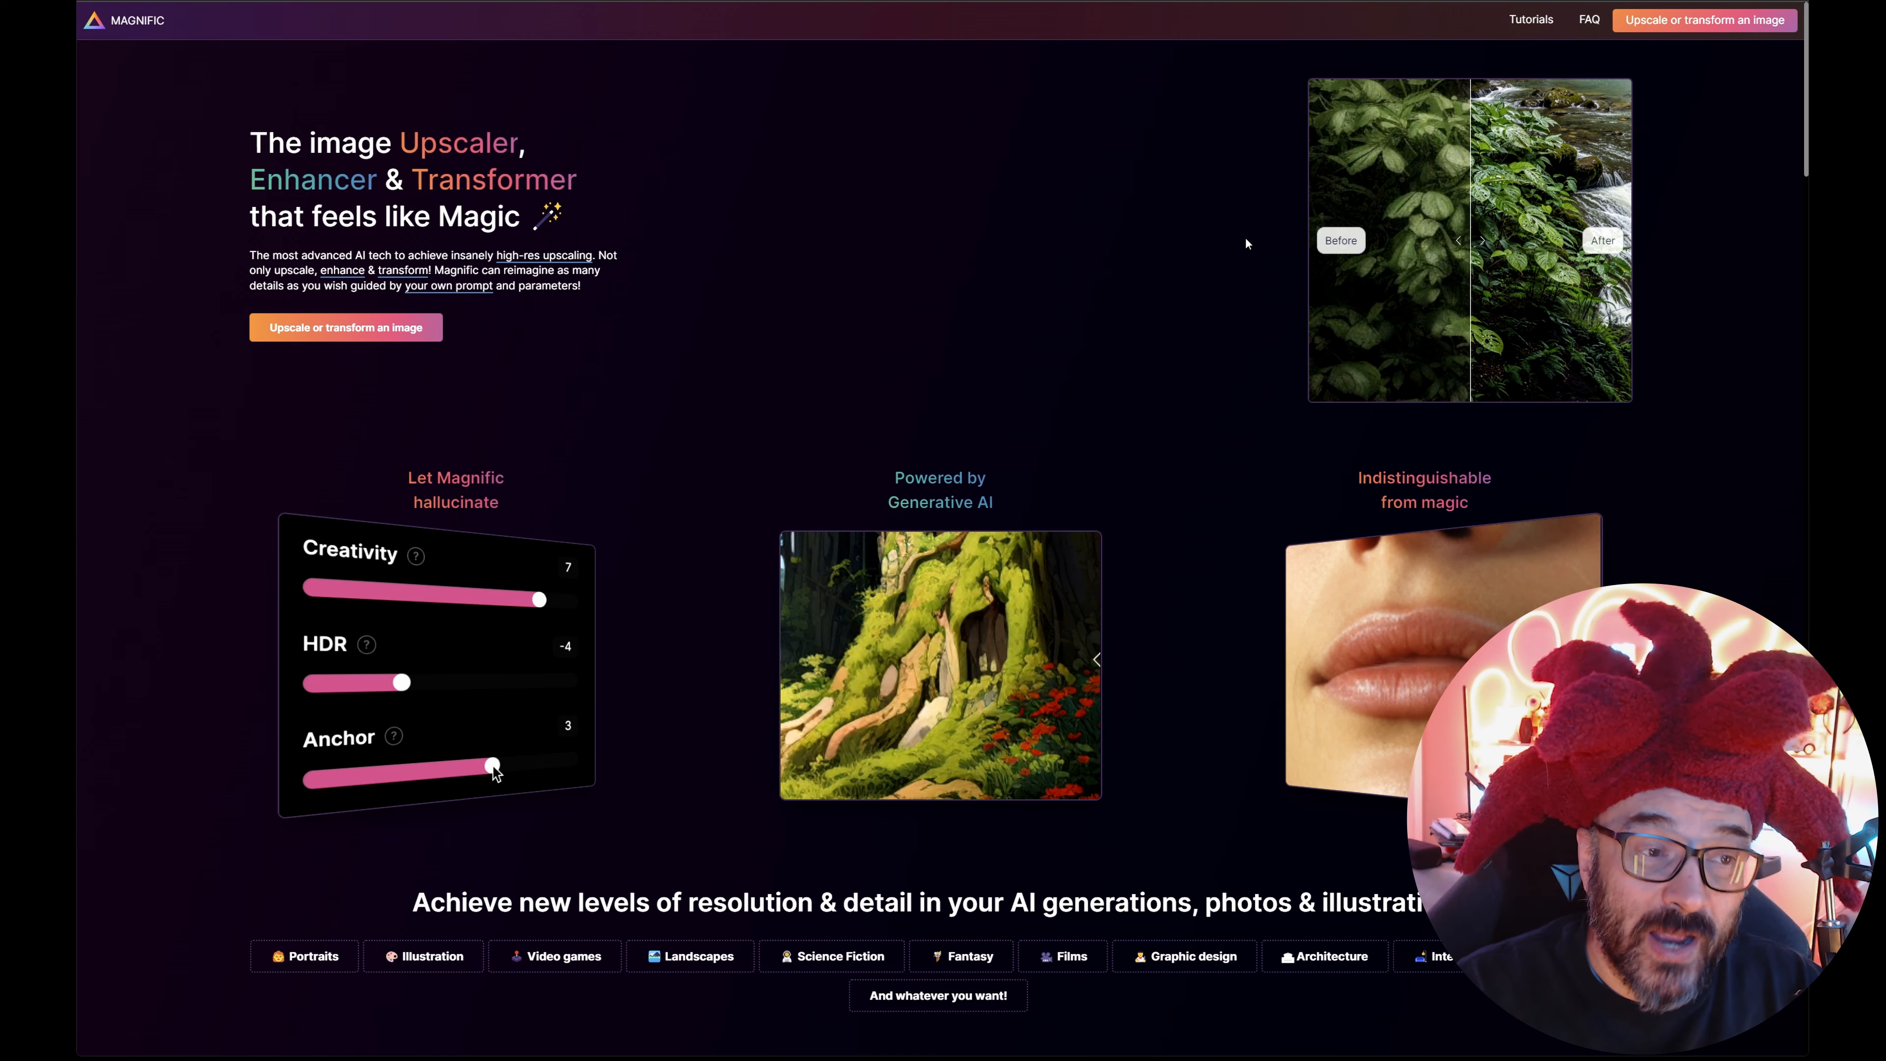
{"action": "scroll", "scroll_direction": "down", "scroll_amount": 3}
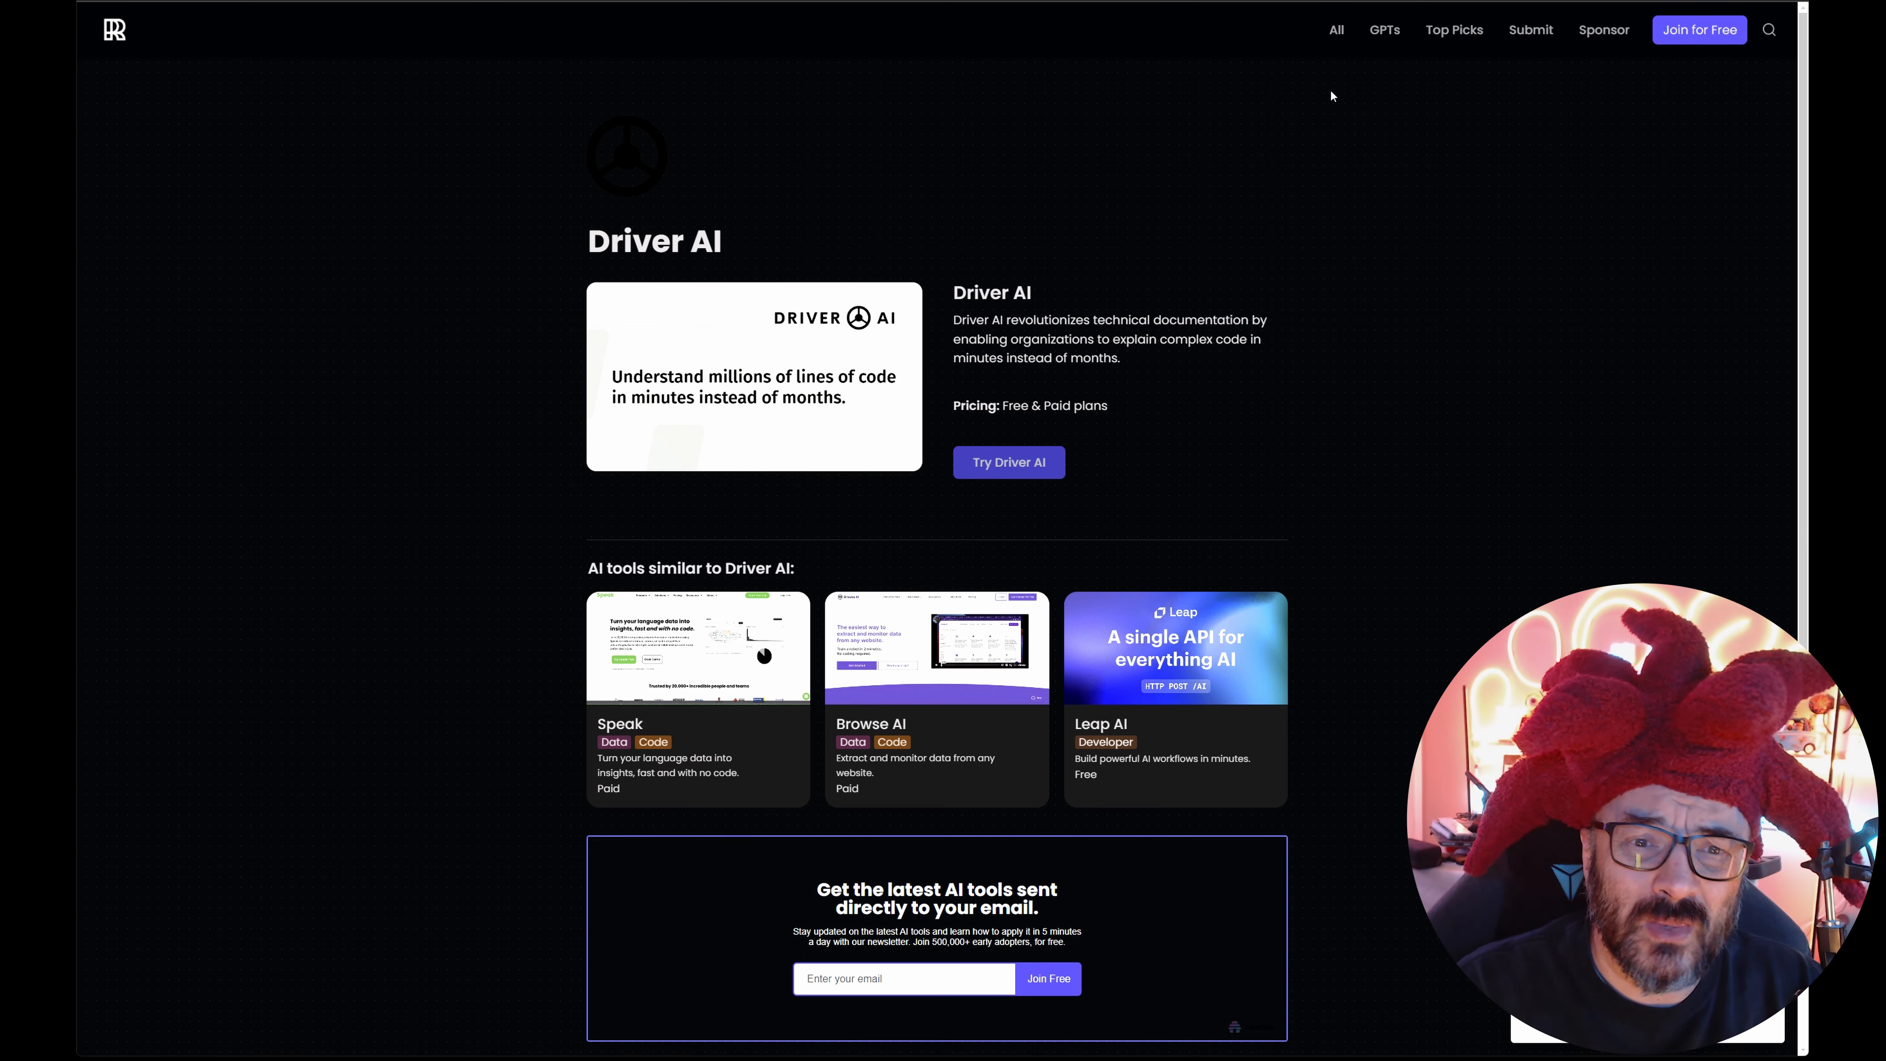
{"action": "mouse_move", "coordinate": [1325, 318]}
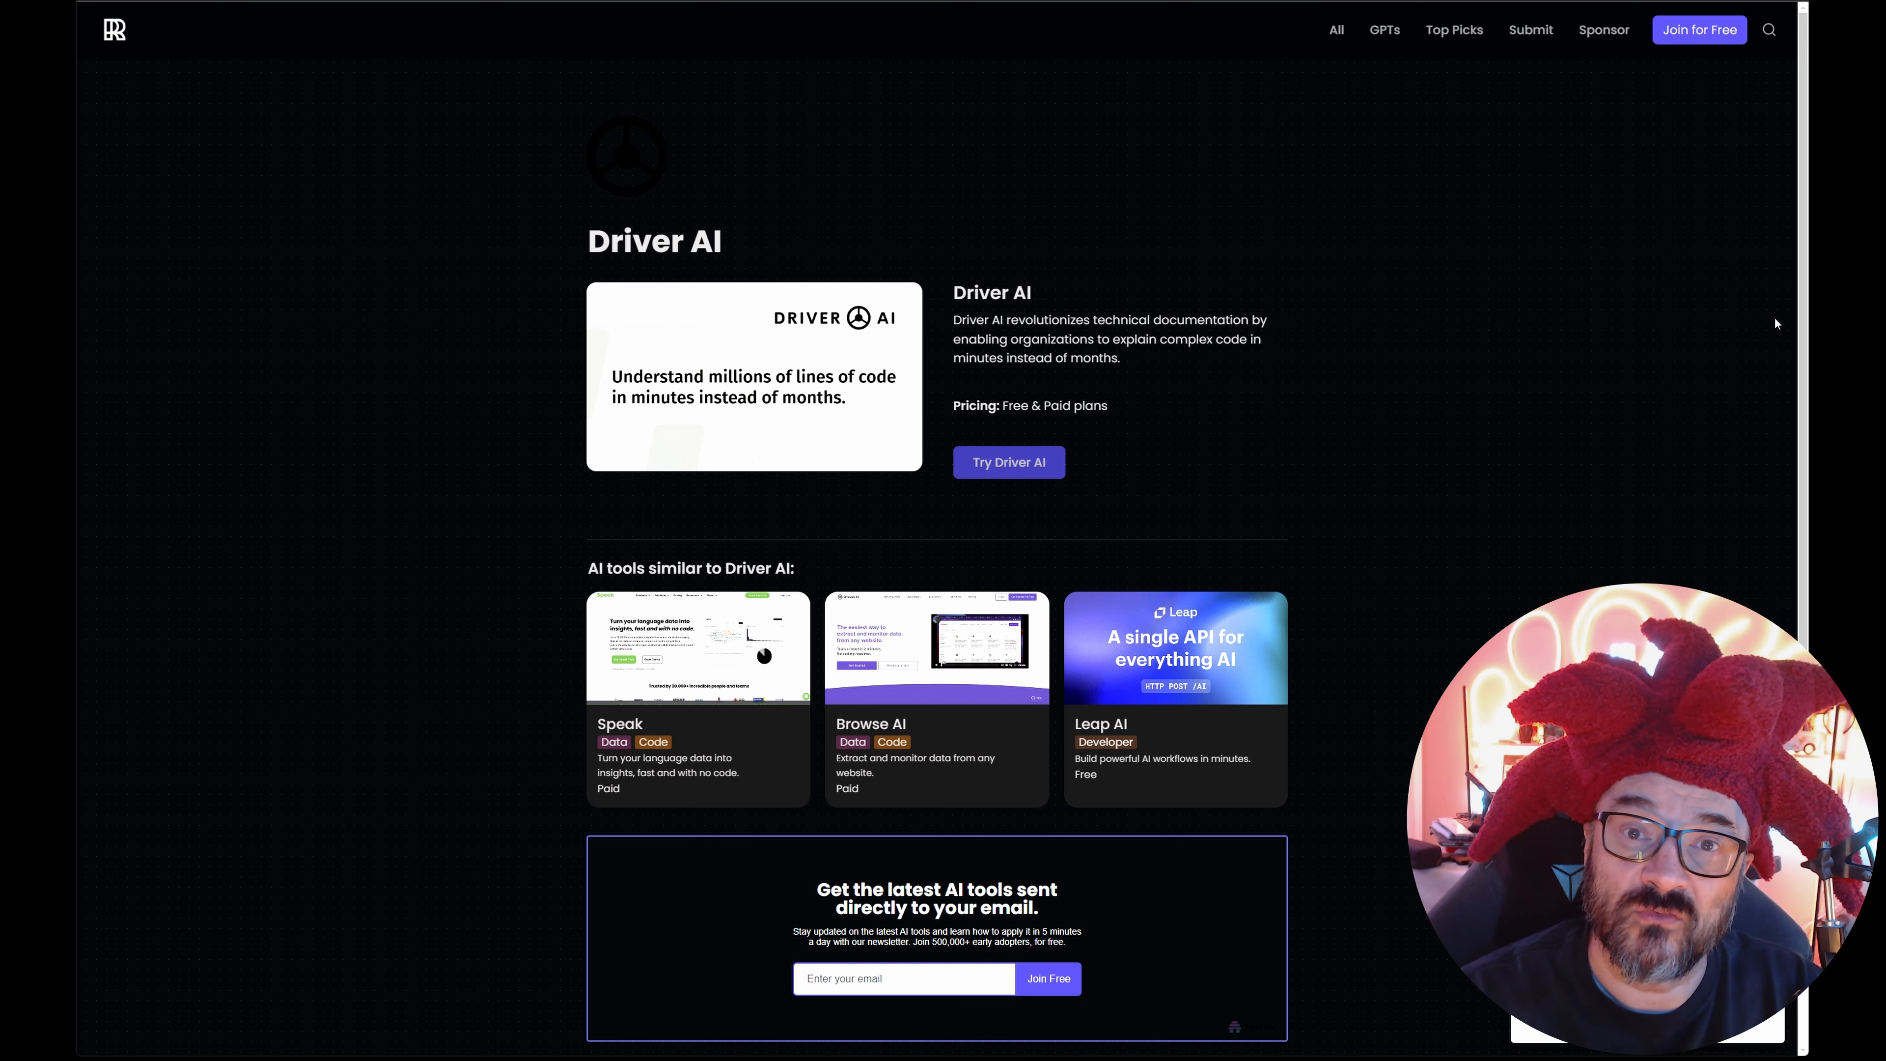
{"action": "mouse_move", "coordinate": [1419, 175]}
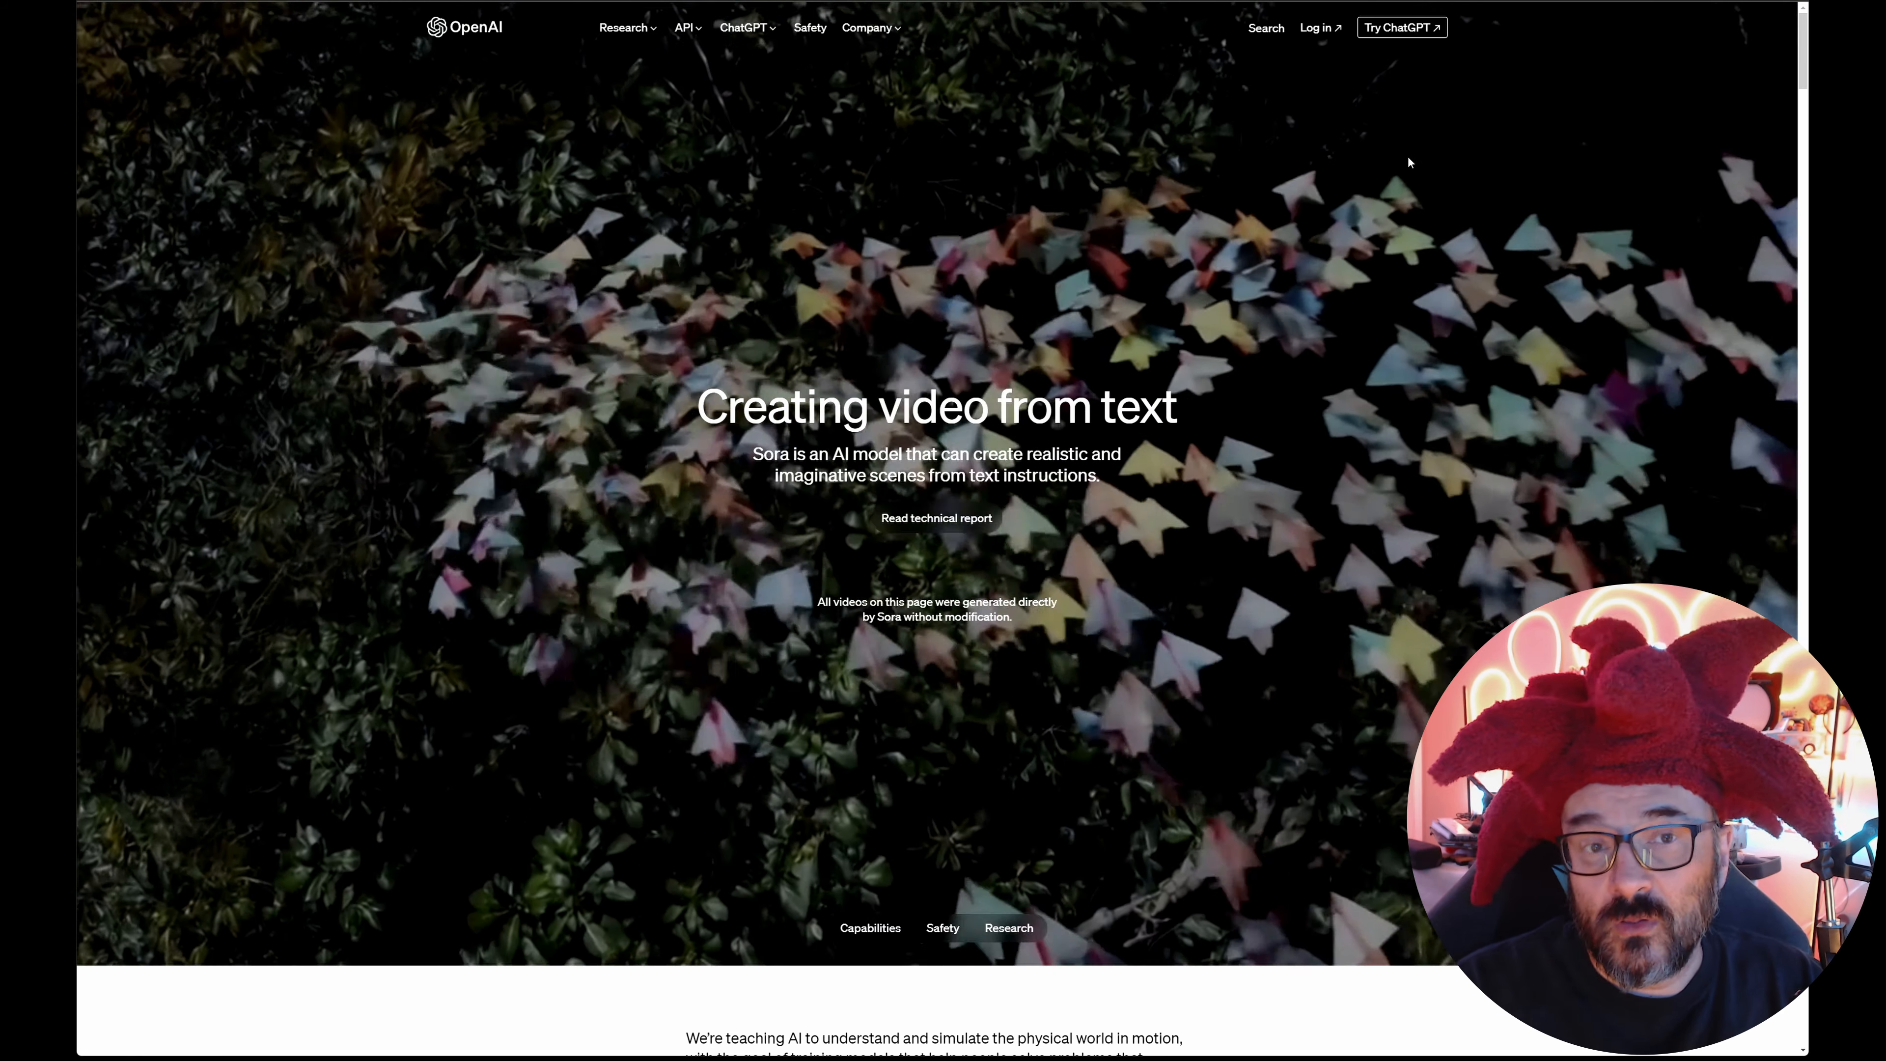
Scroll the Sora page past the sample videos and weaknesses down to the Safety section
{"action": "scroll", "scroll_direction": "down", "scroll_amount": 3}
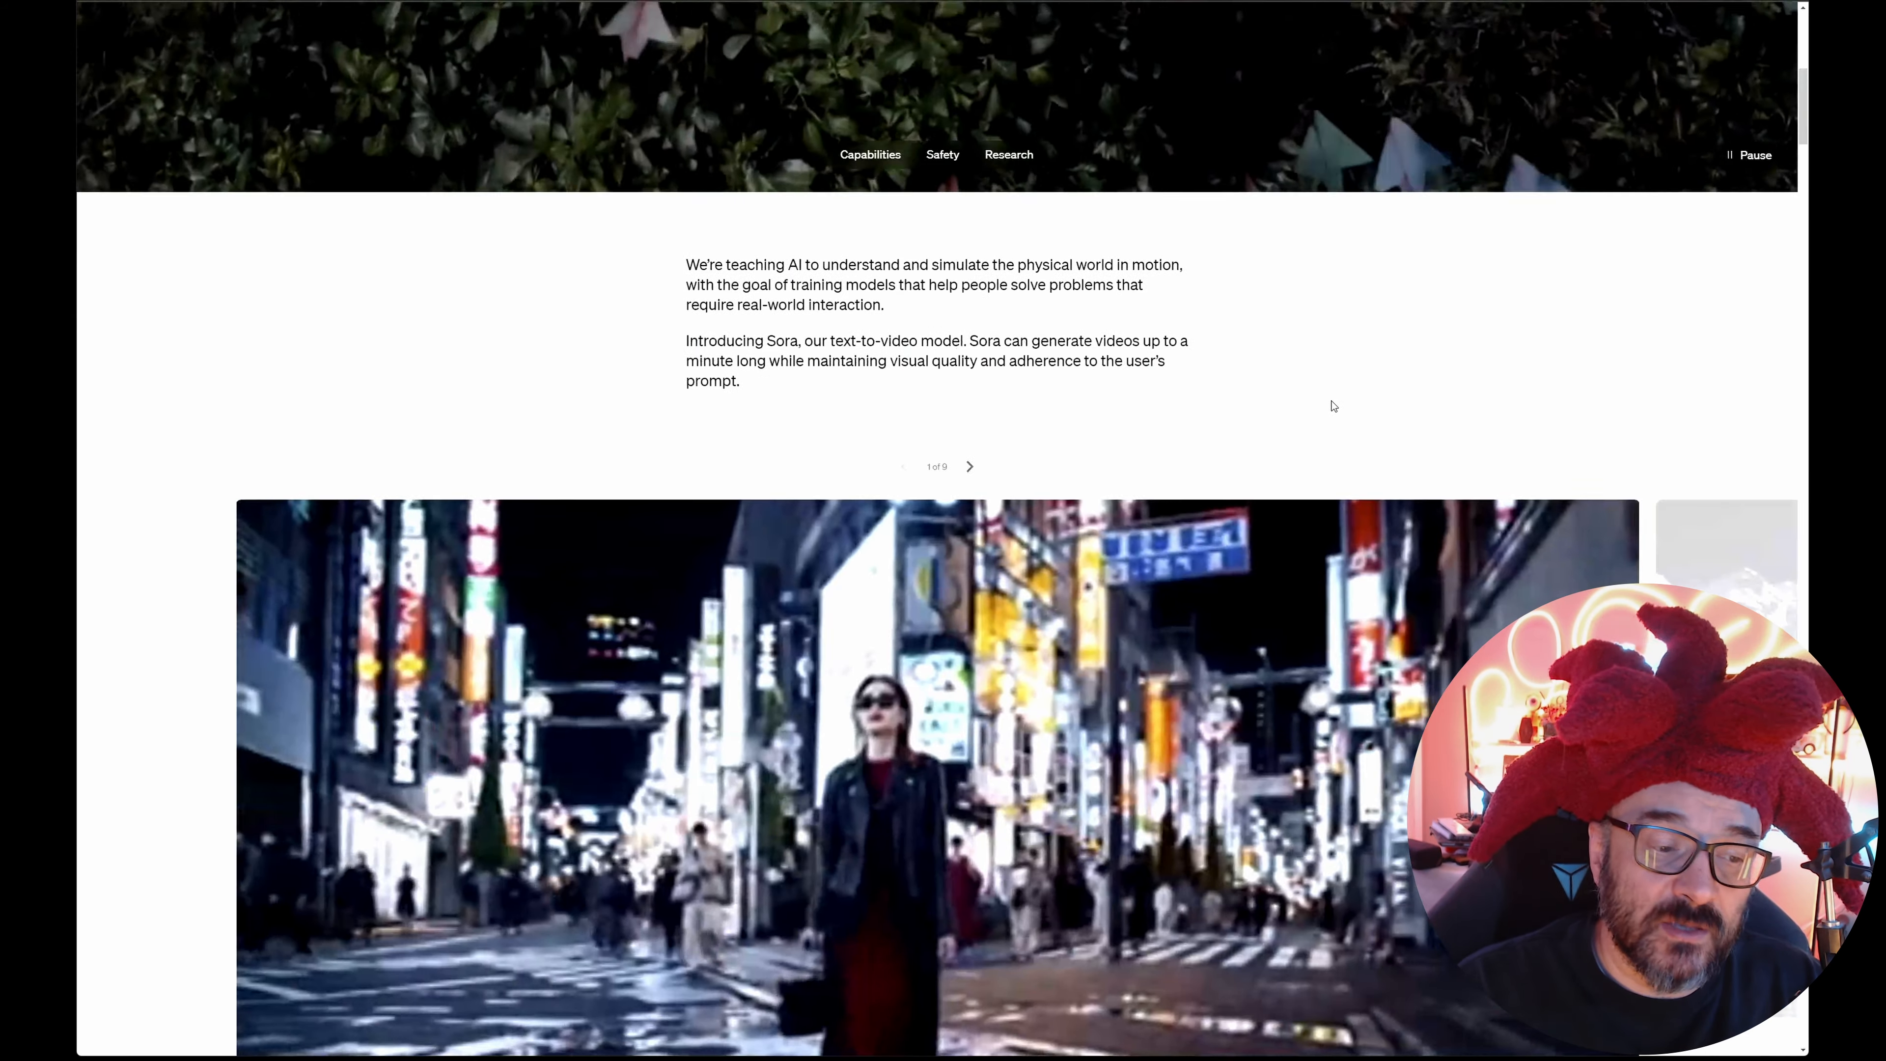
{"action": "scroll", "scroll_direction": "down", "scroll_amount": 3}
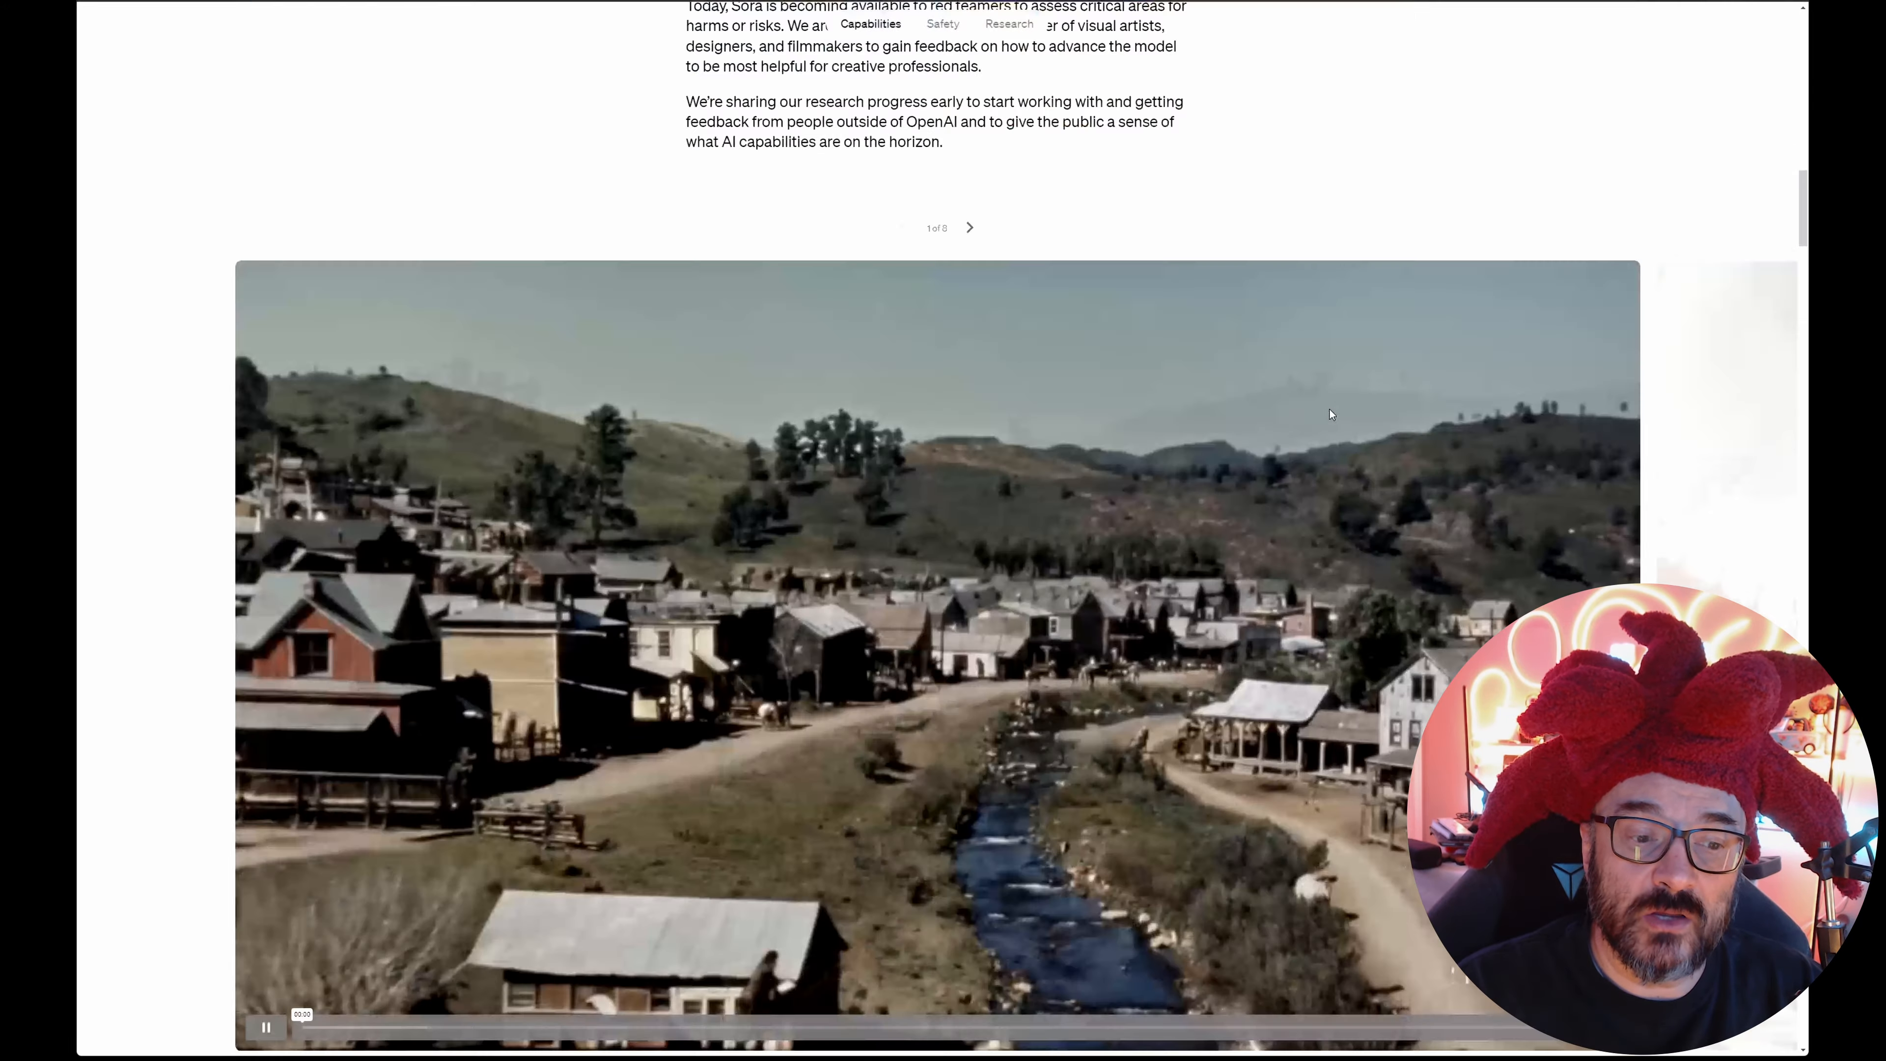
{"action": "scroll", "scroll_direction": "down", "scroll_amount": 3}
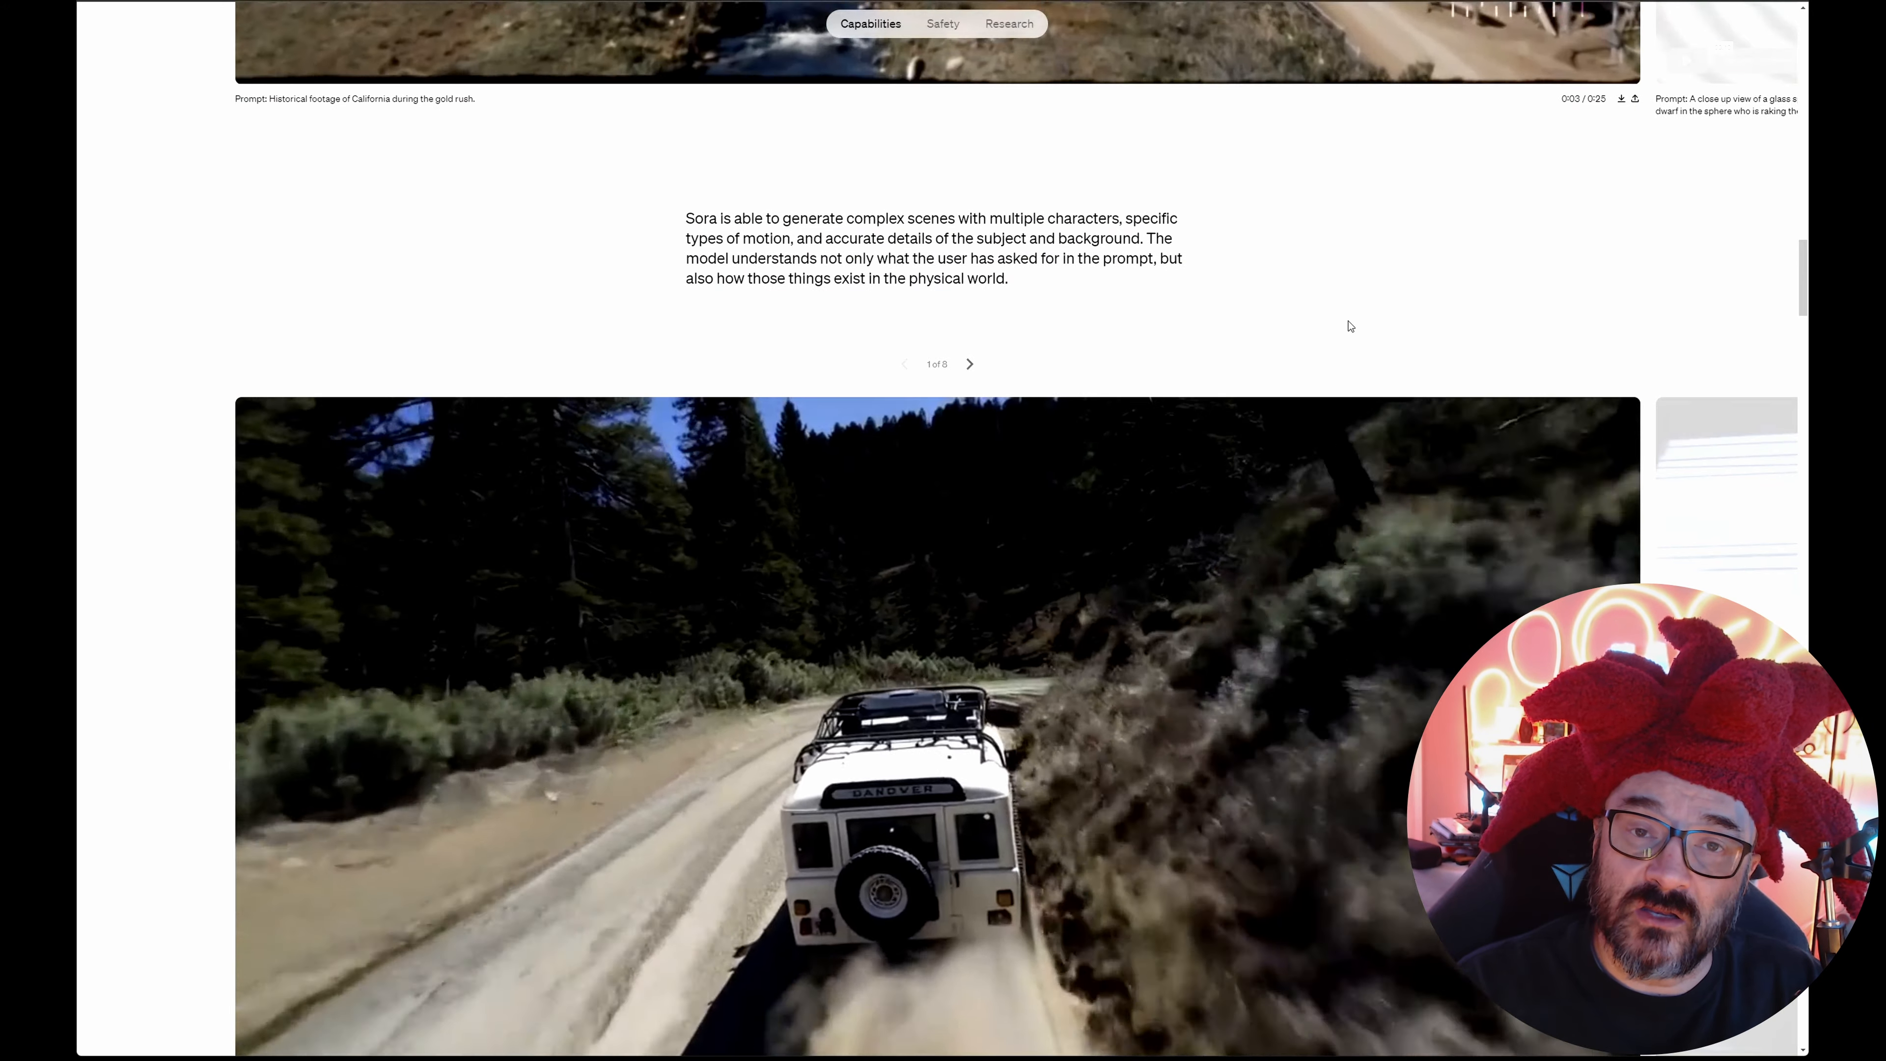
{"action": "scroll", "scroll_direction": "down", "scroll_amount": 3}
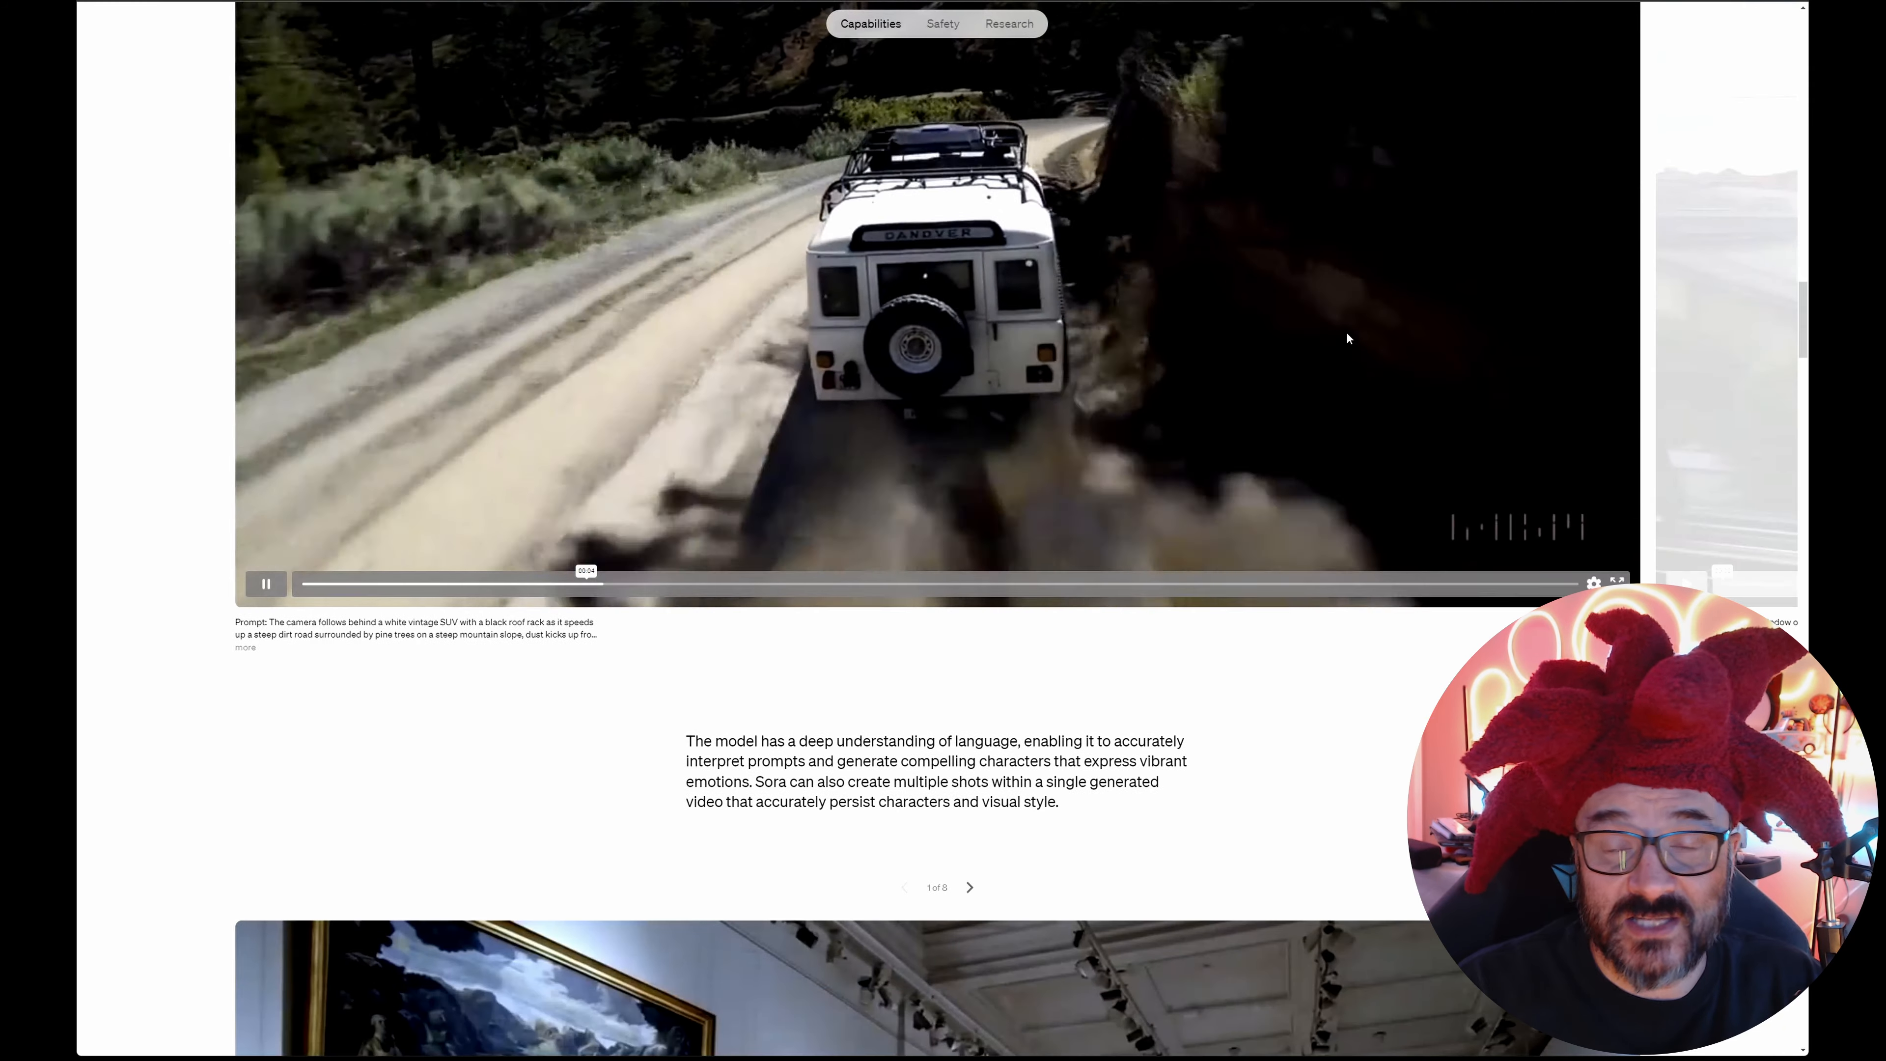
{"action": "scroll", "scroll_direction": "down", "scroll_amount": 3}
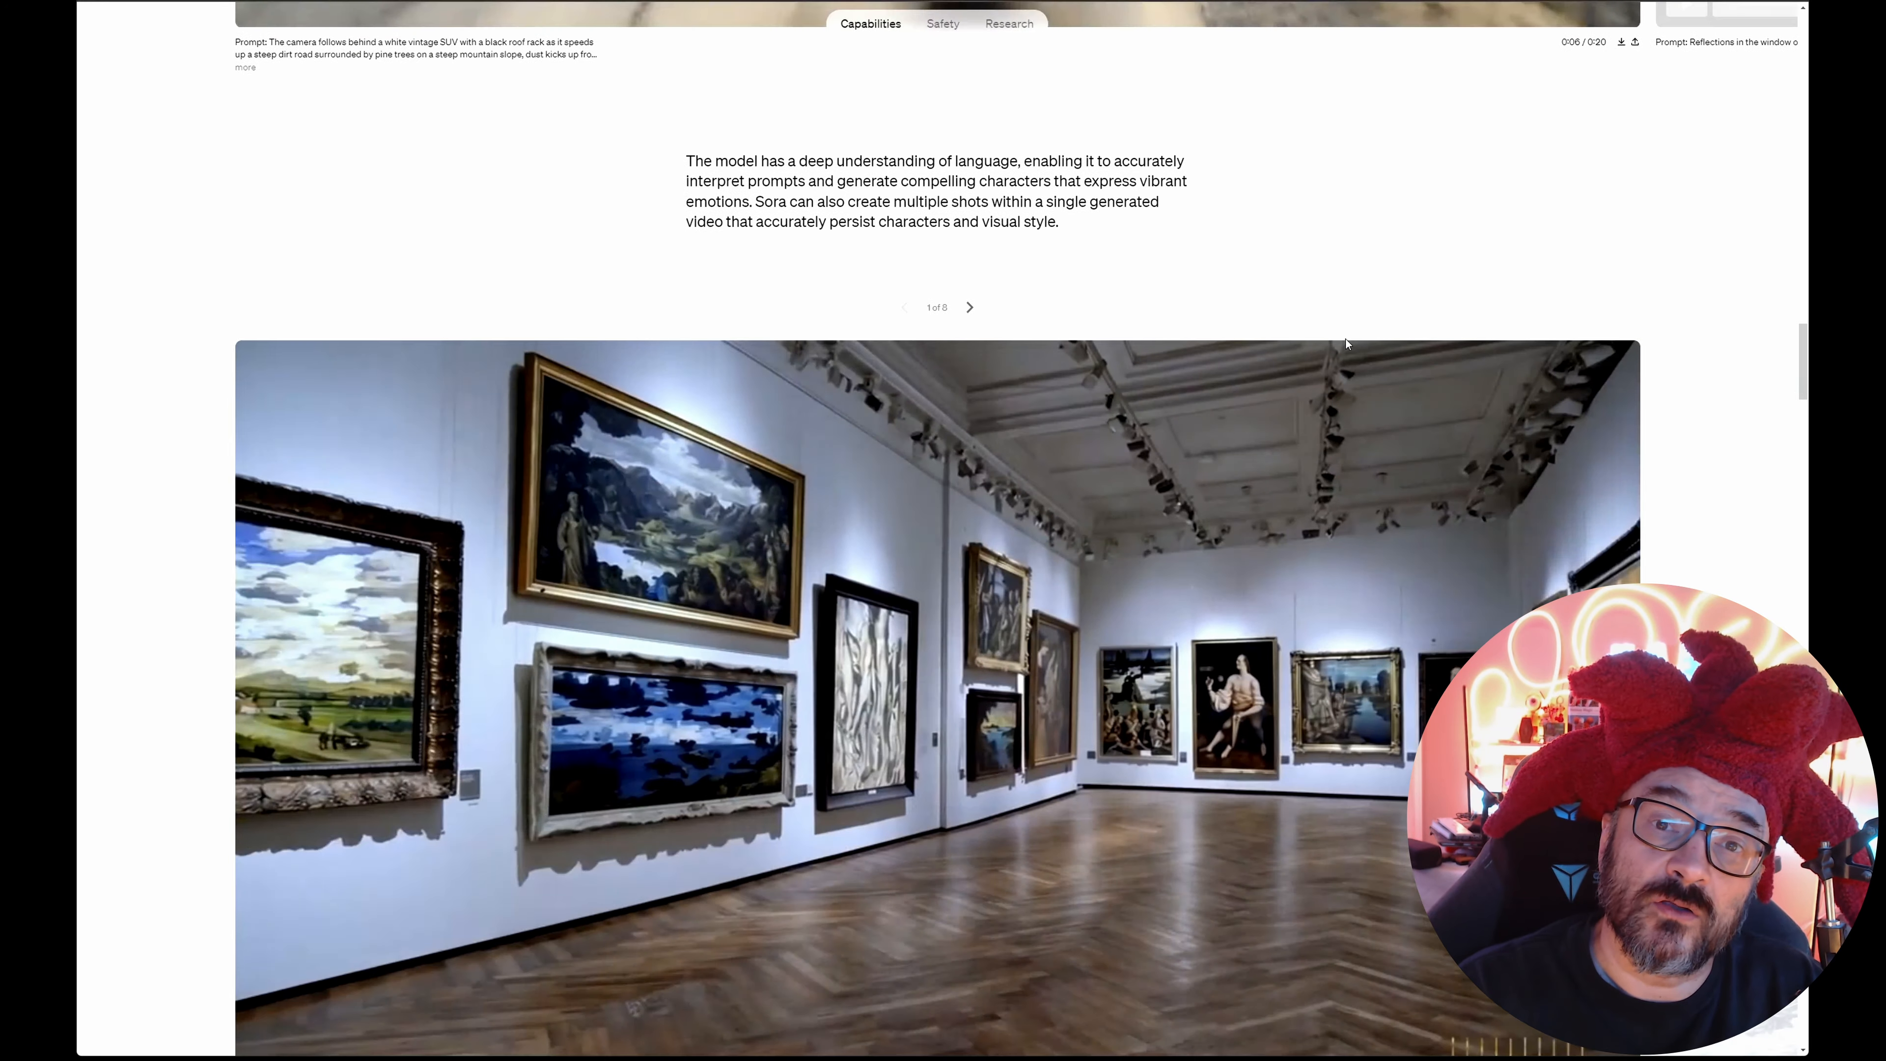
{"action": "scroll", "scroll_direction": "down", "scroll_amount": 3}
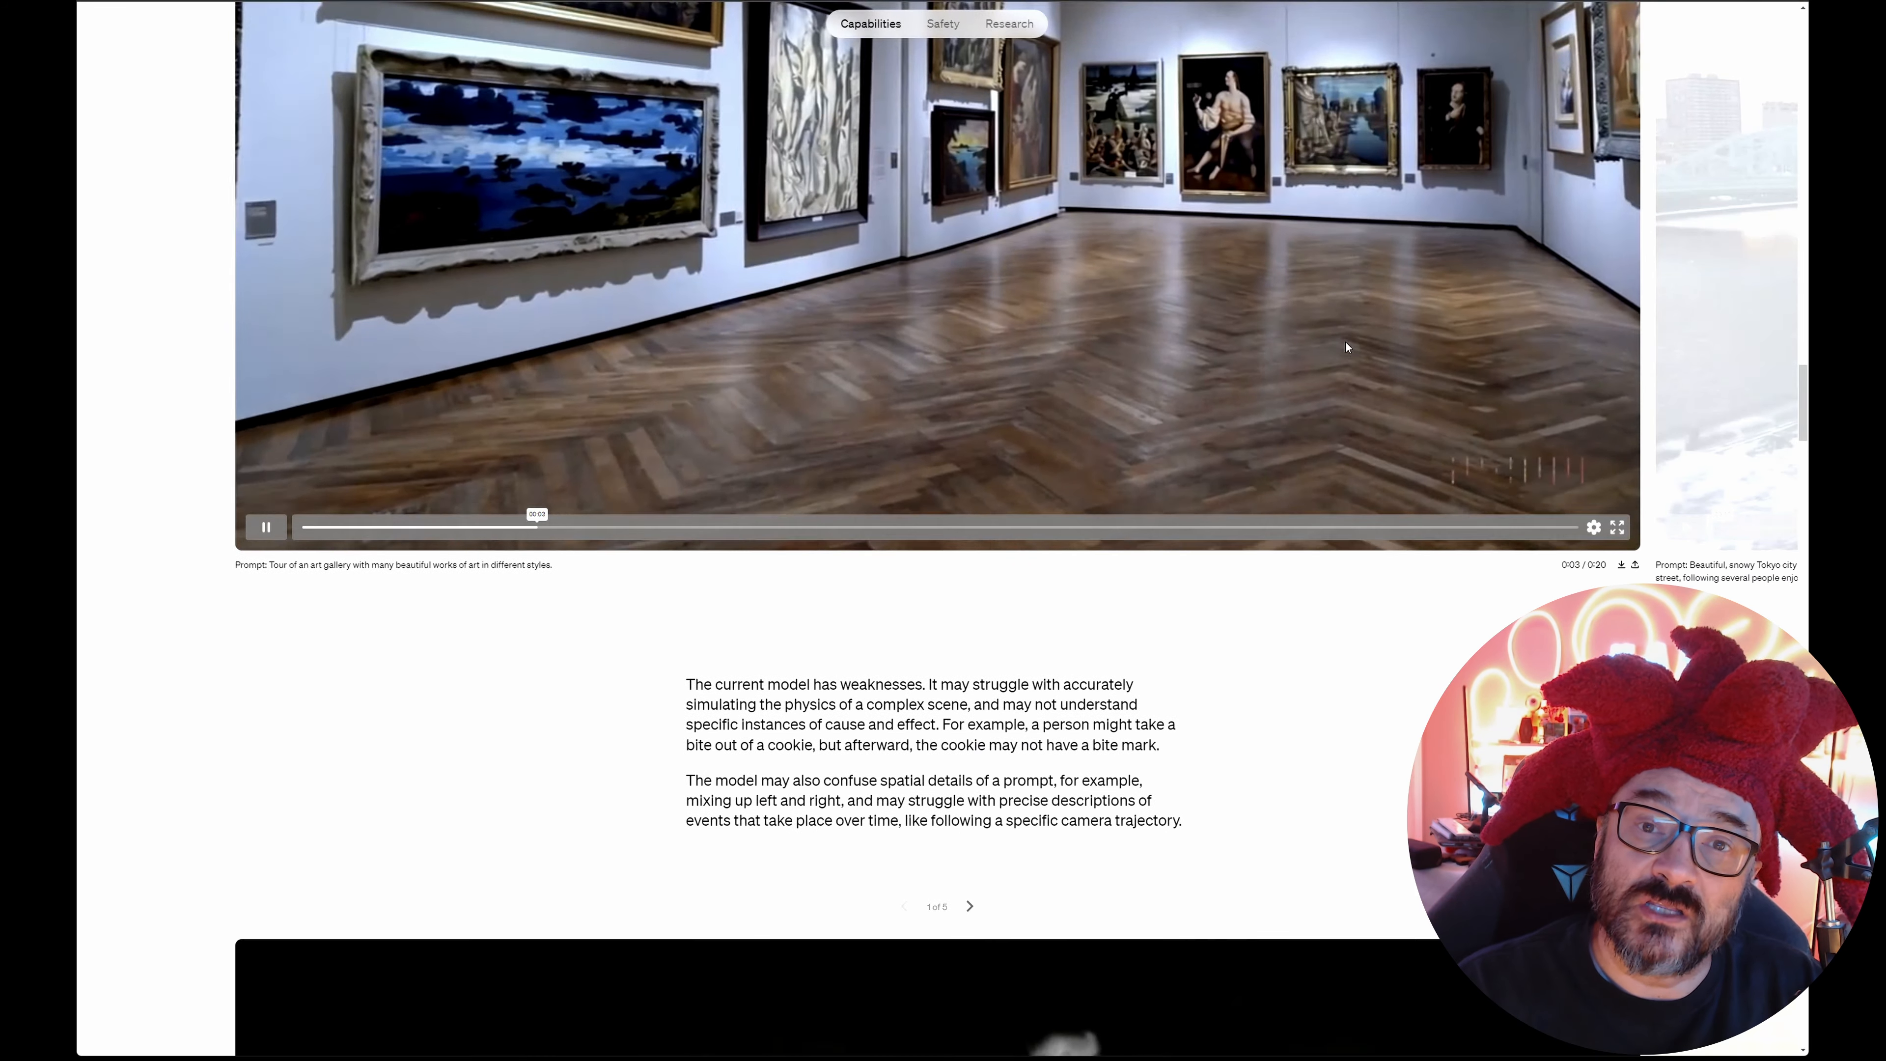
{"action": "scroll", "scroll_direction": "down", "scroll_amount": 3}
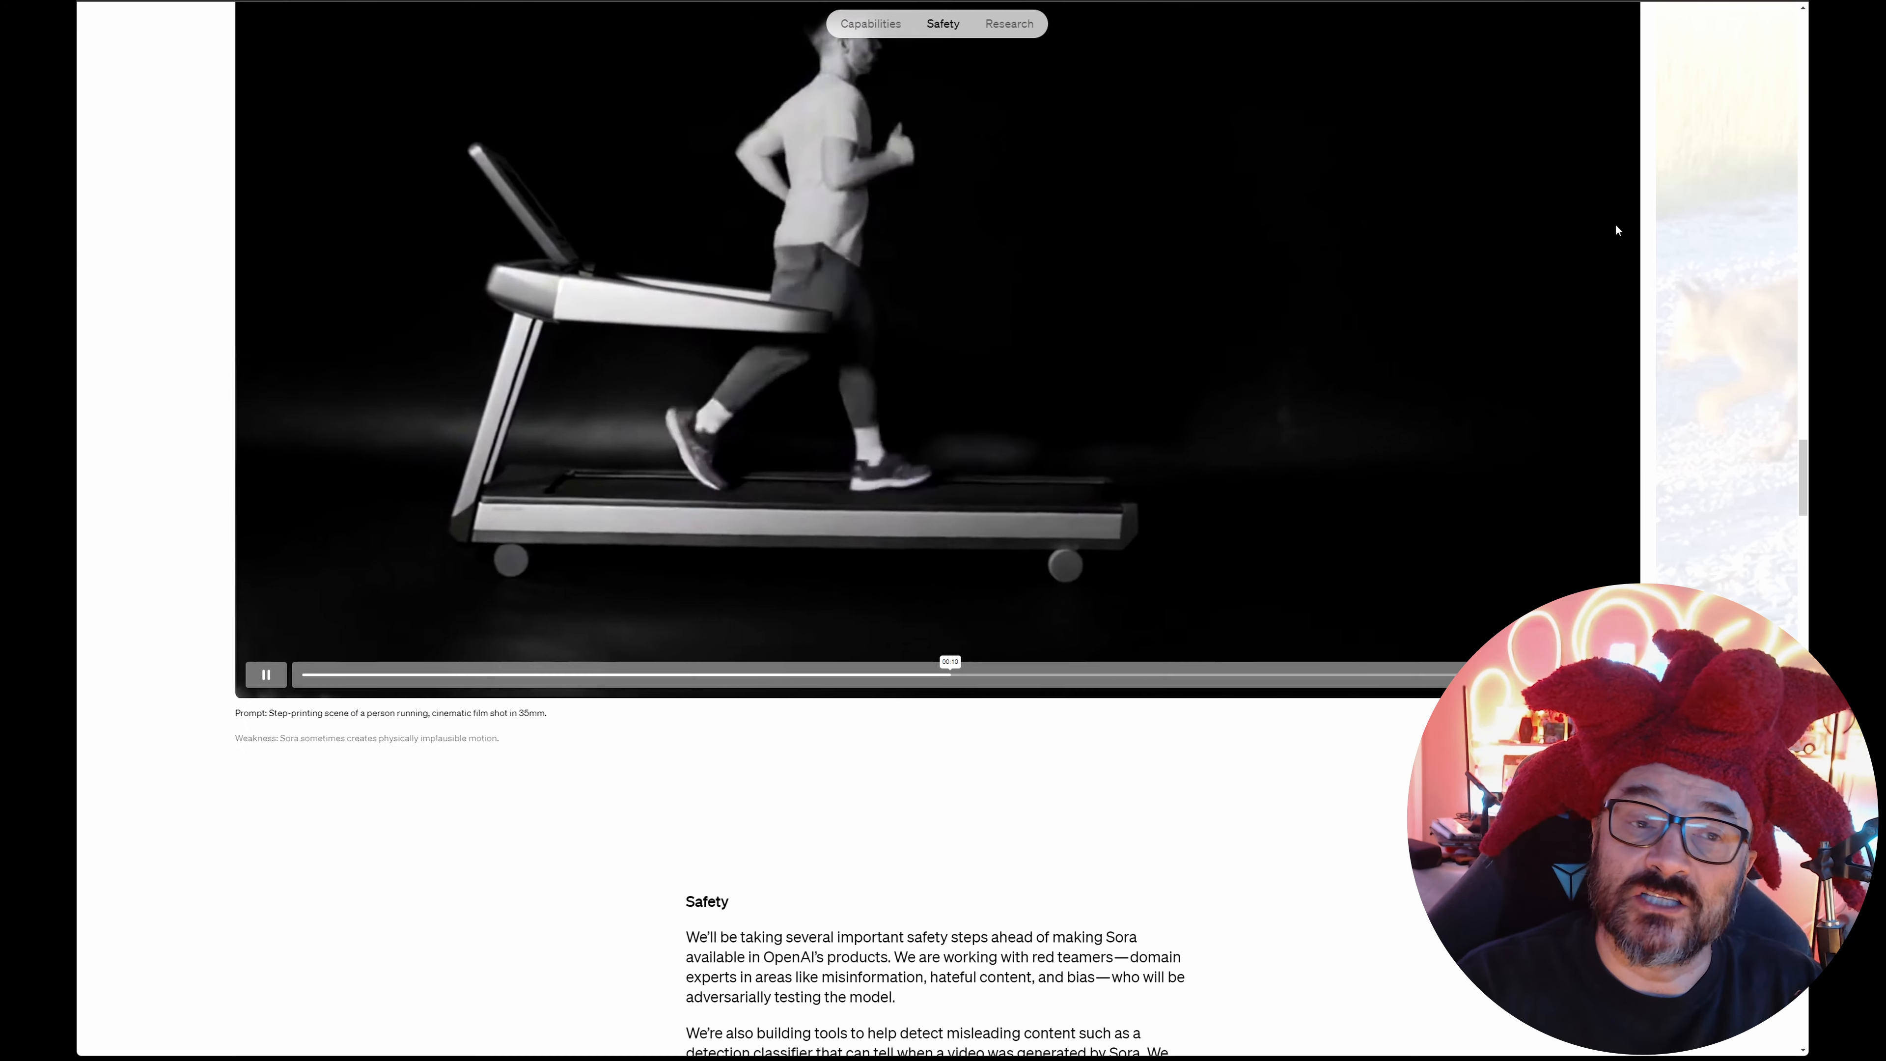
{"action": "scroll", "scroll_direction": "down", "scroll_amount": 3}
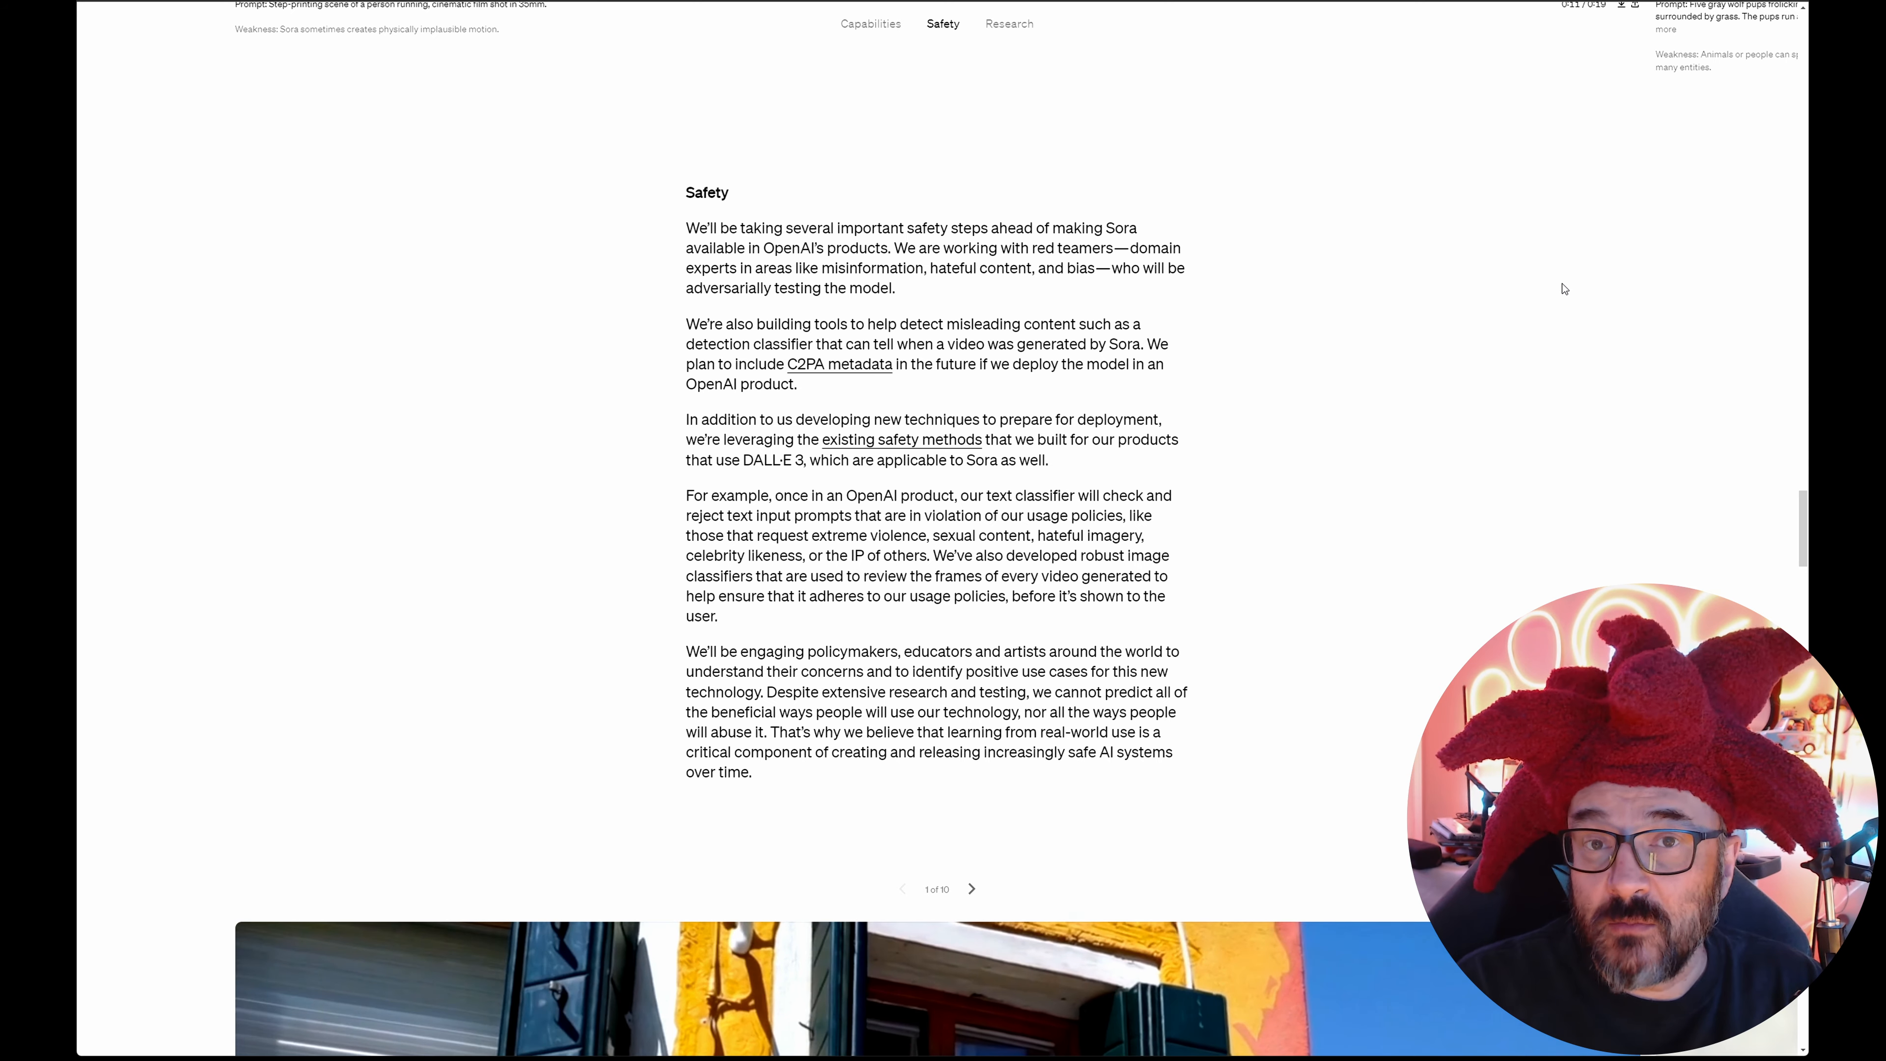
{"action": "scroll", "scroll_direction": "down", "scroll_amount": 3}
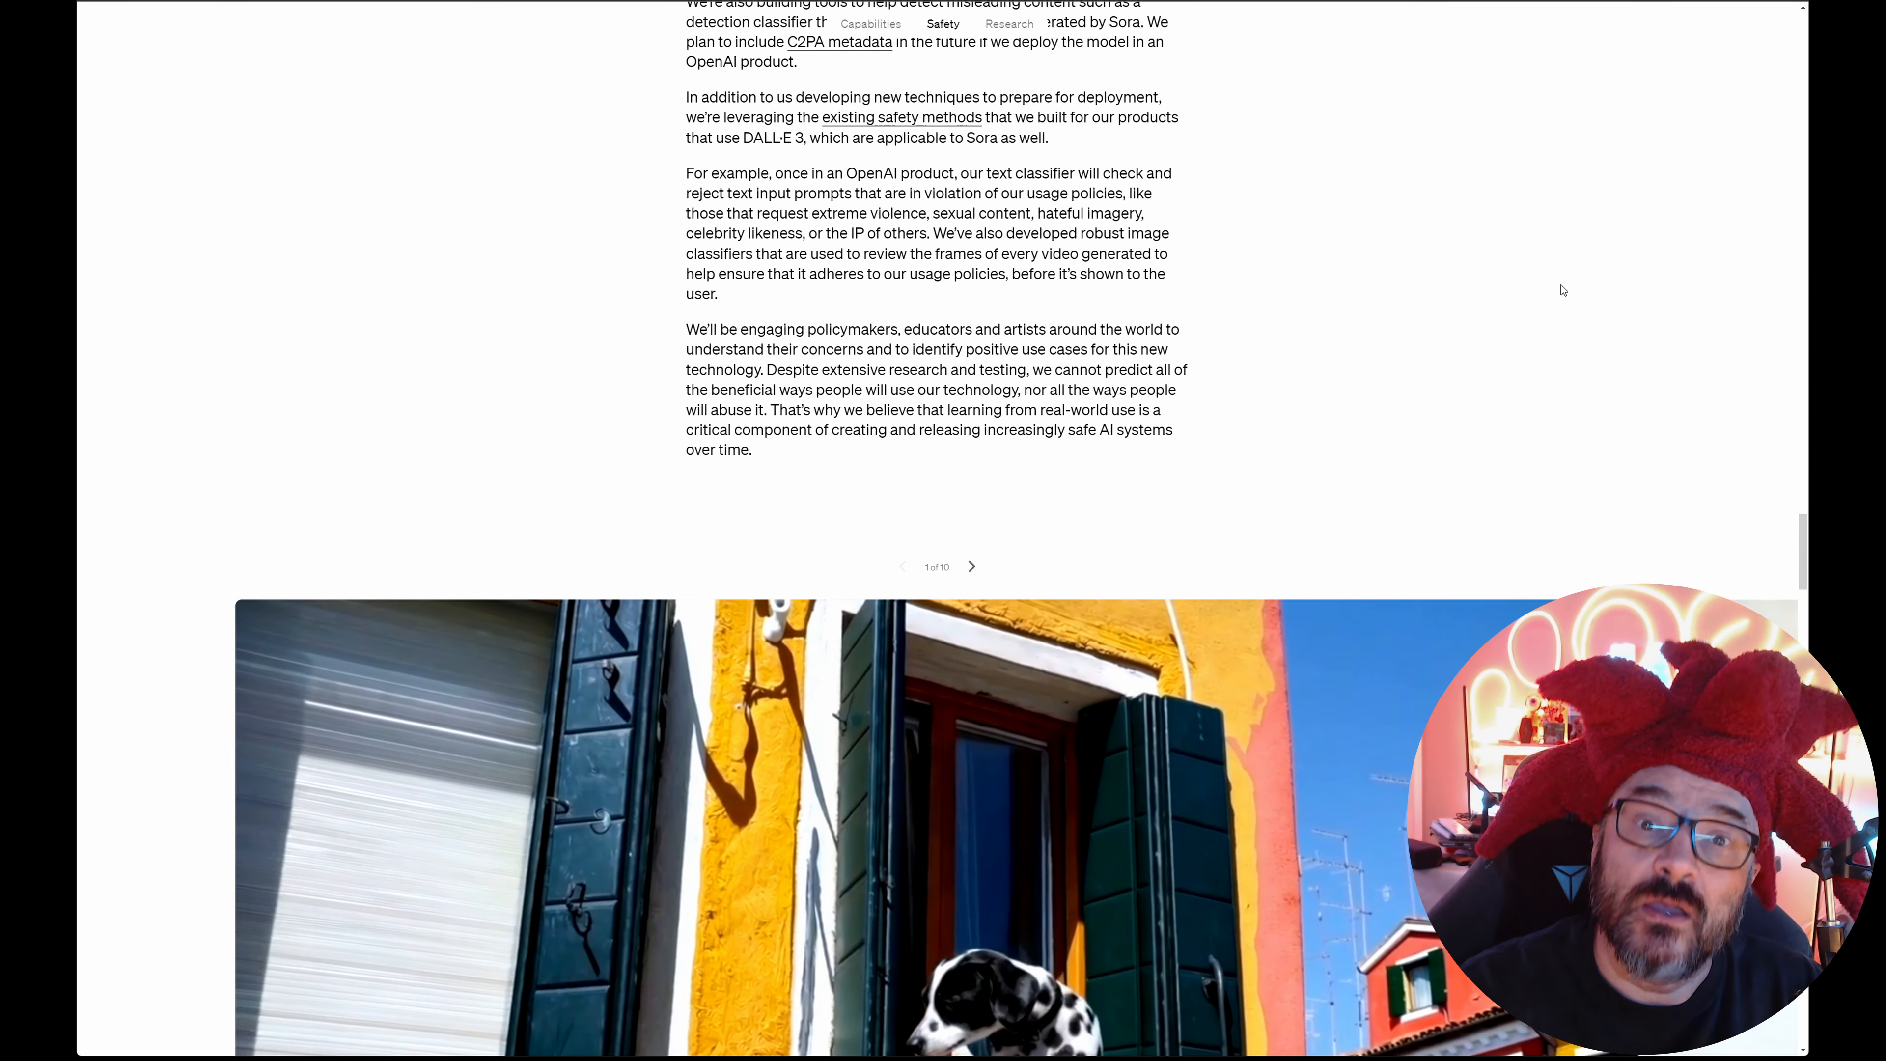